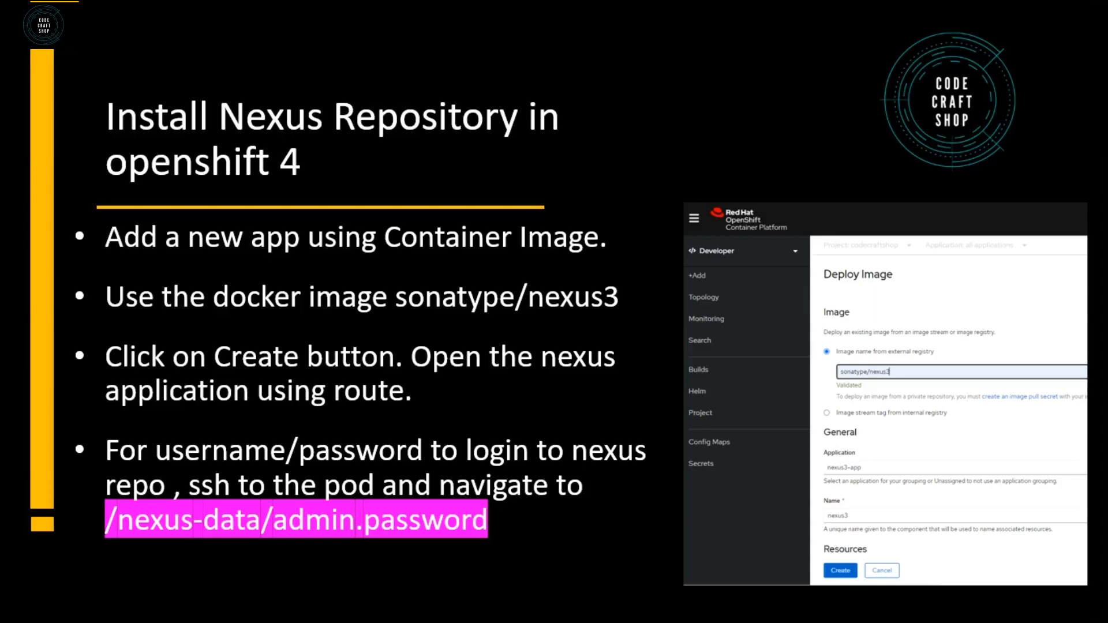
# Step: Start a Container Image deployment of sonatype/nexus3 and scroll through the Deploy Image form
pyautogui.press('Right')
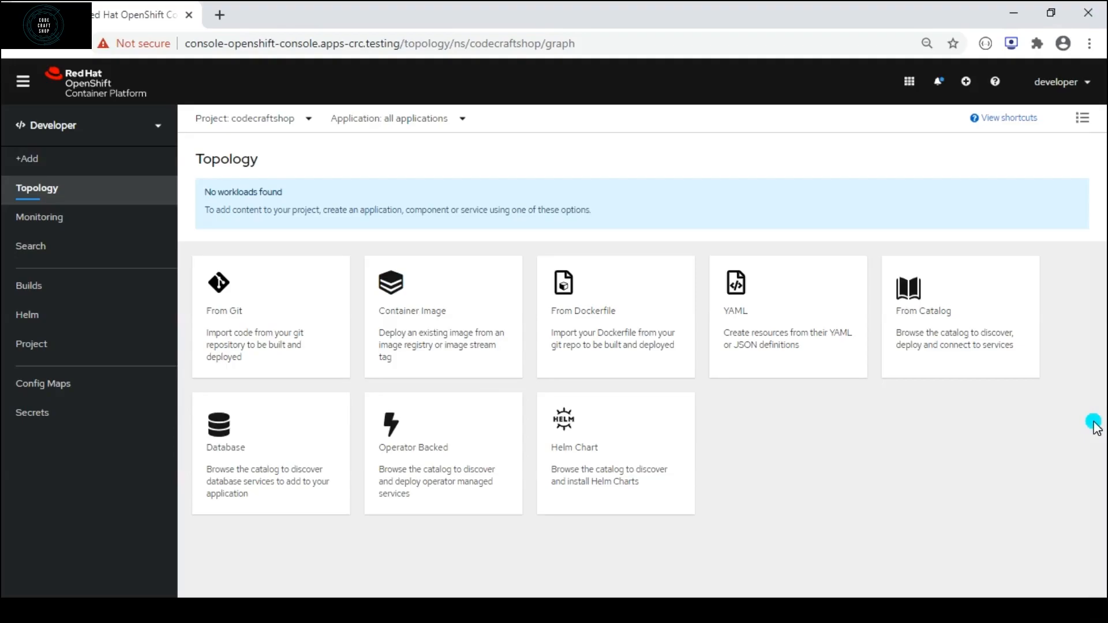
pyautogui.moveTo(499, 303)
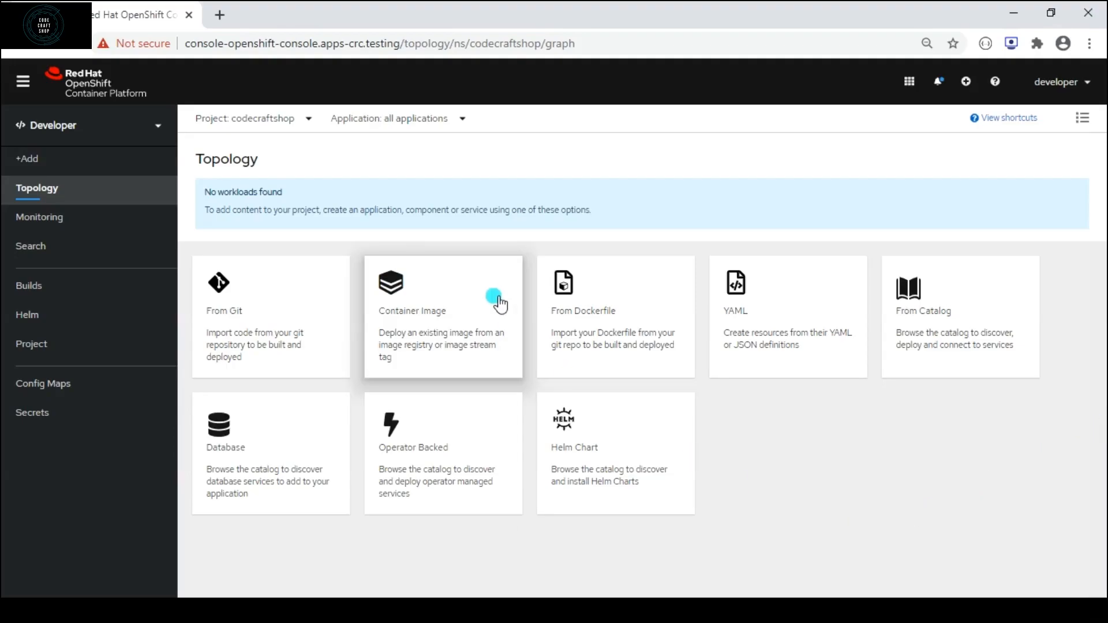
pyautogui.click(443, 315)
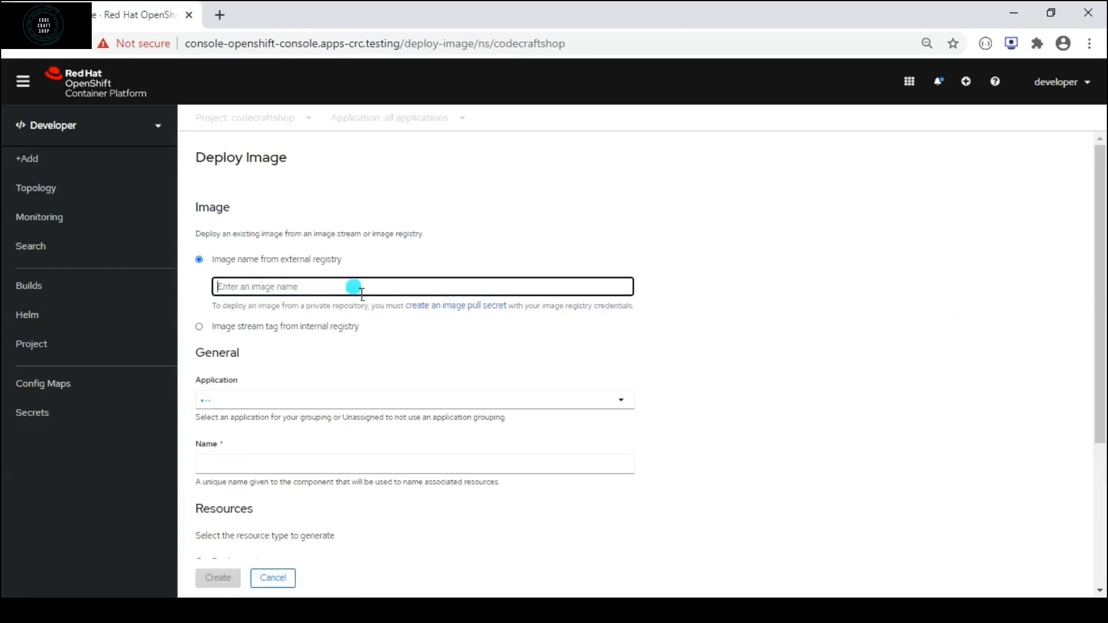
pyautogui.write('sonatype/')
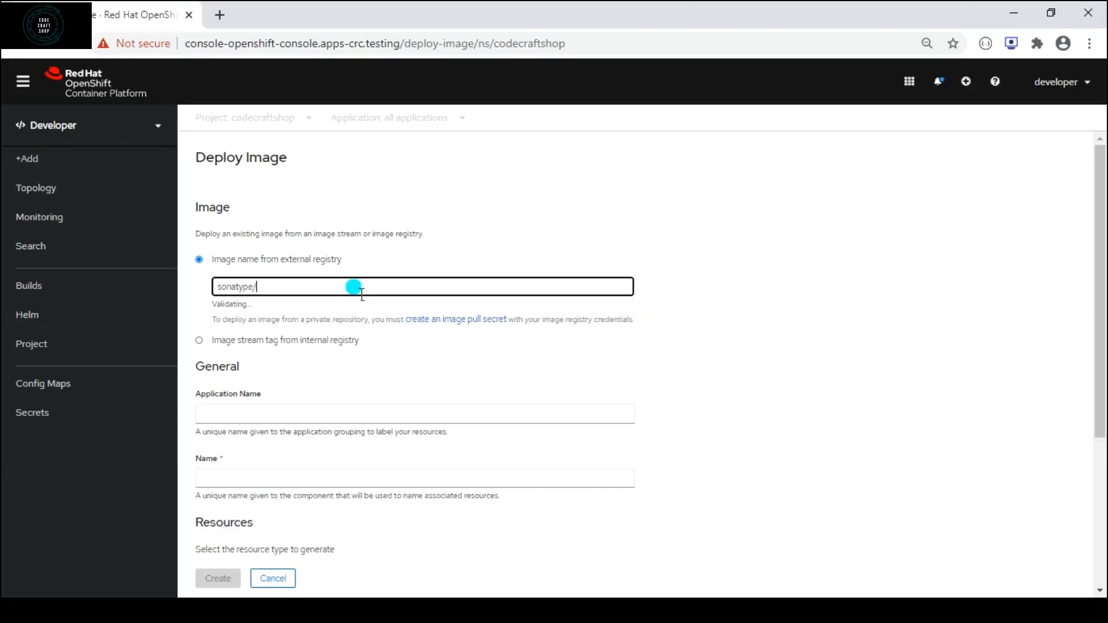
pyautogui.write('nexus')
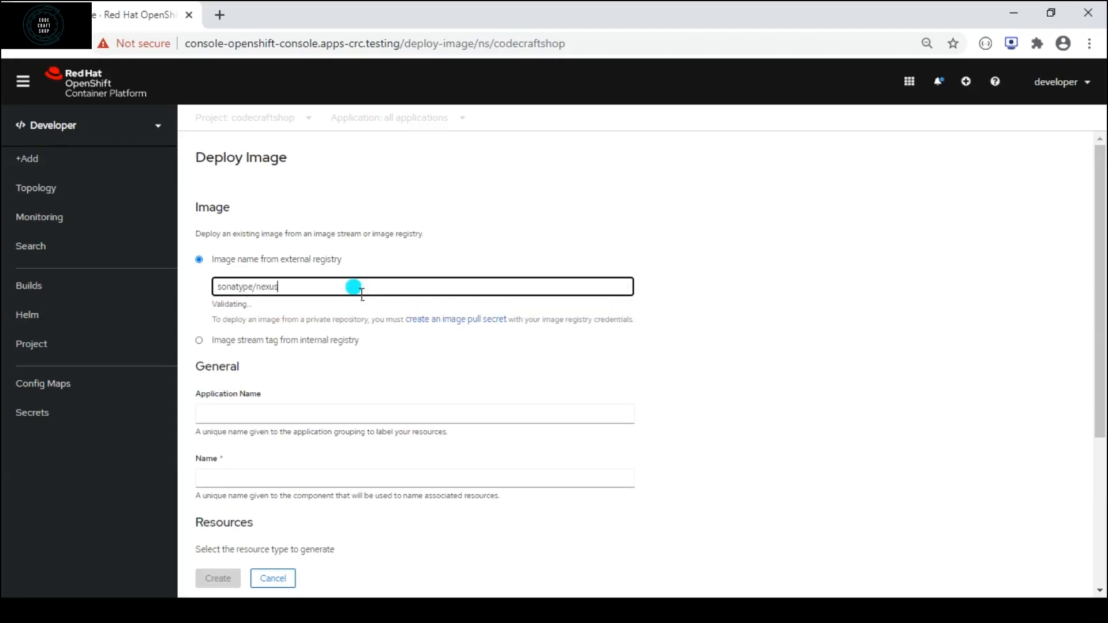
pyautogui.write('3')
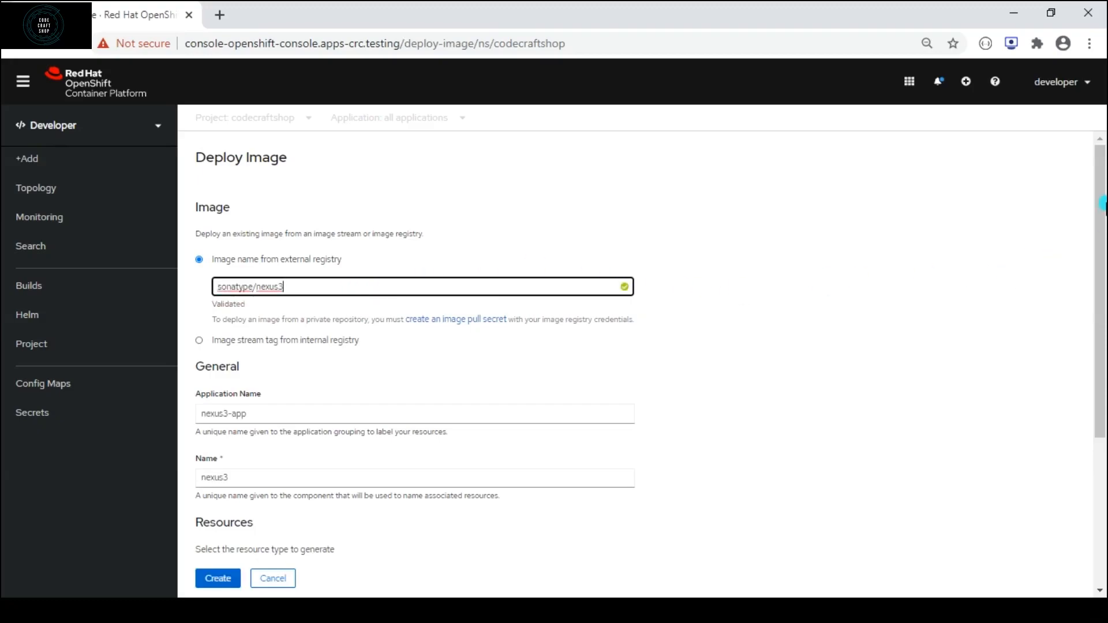
pyautogui.scroll(-3)
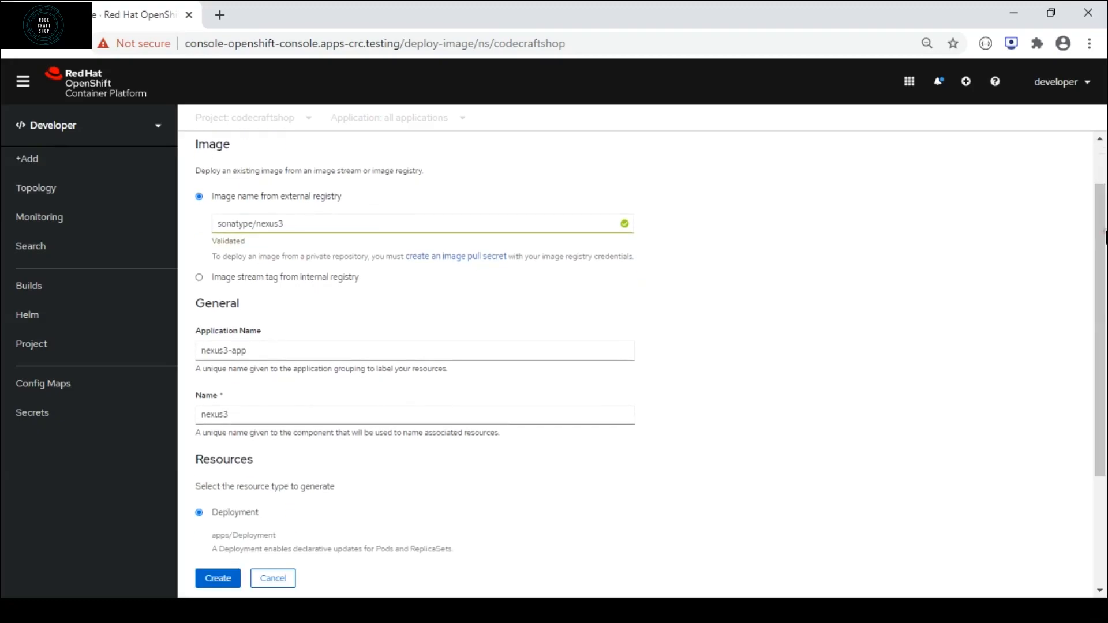
pyautogui.moveTo(243, 244)
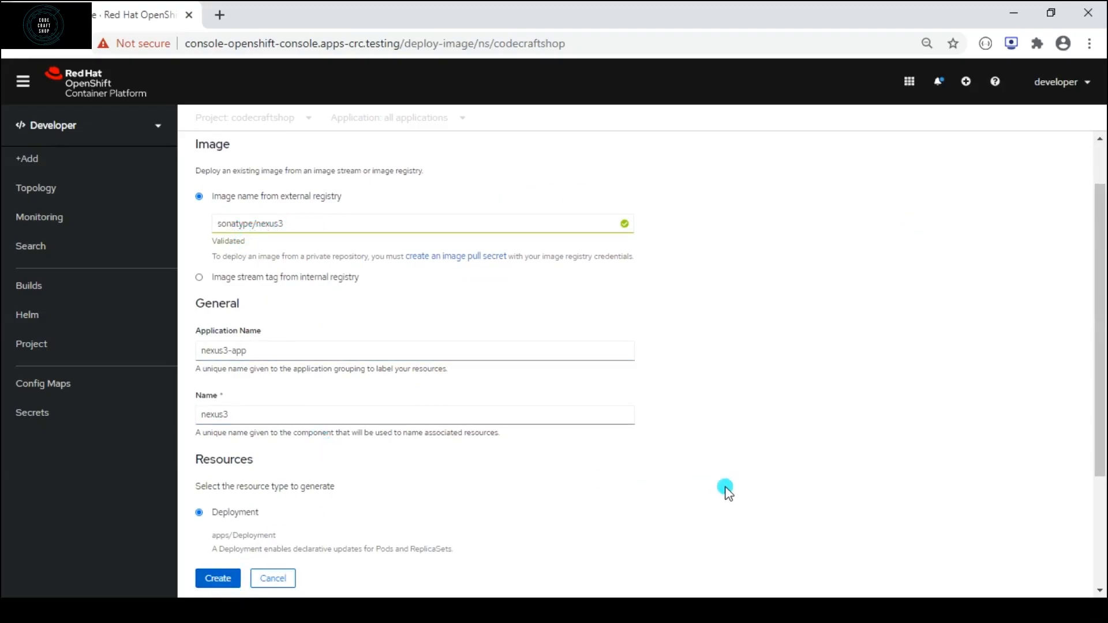
pyautogui.scroll(-3)
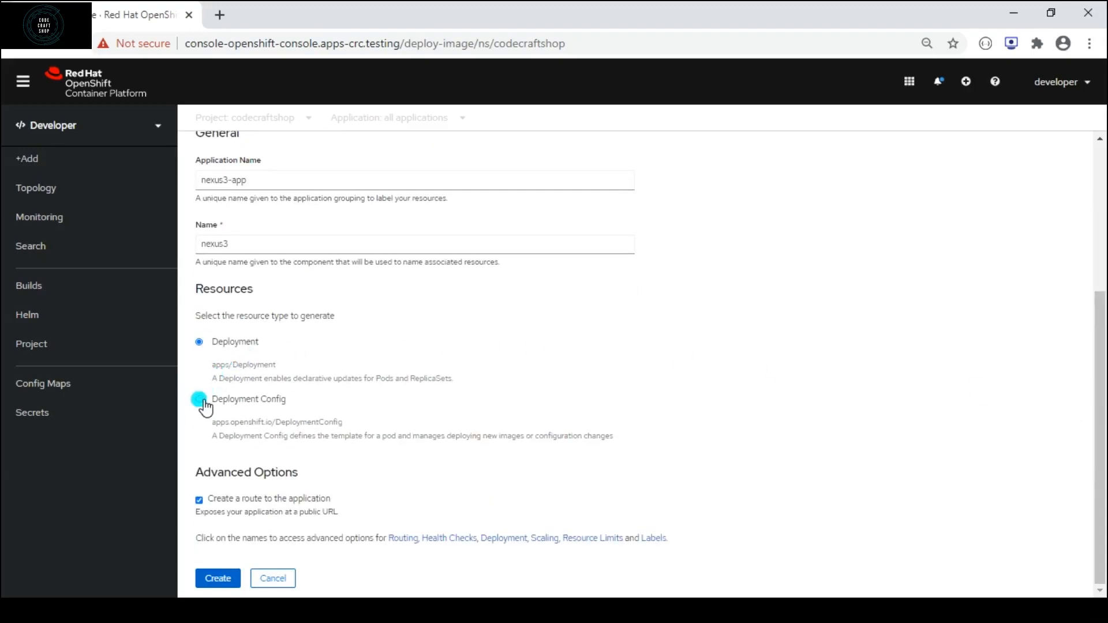
# Step: Choose Deployment Config as the resource type and create the nexus3 application
pyautogui.click(198, 398)
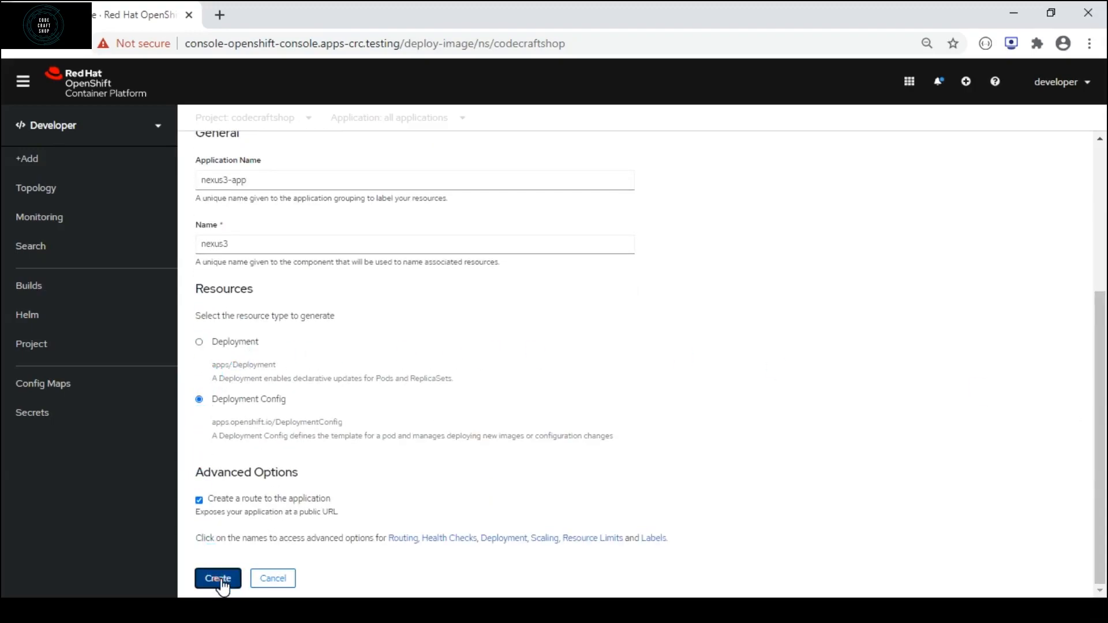
pyautogui.click(218, 578)
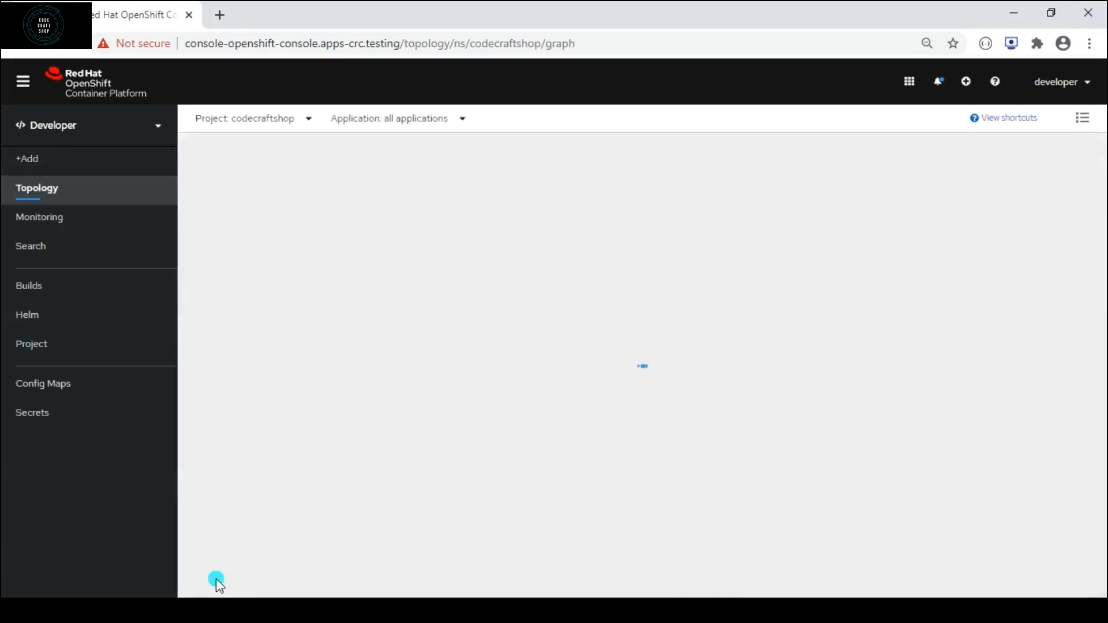
pyautogui.moveTo(607, 417)
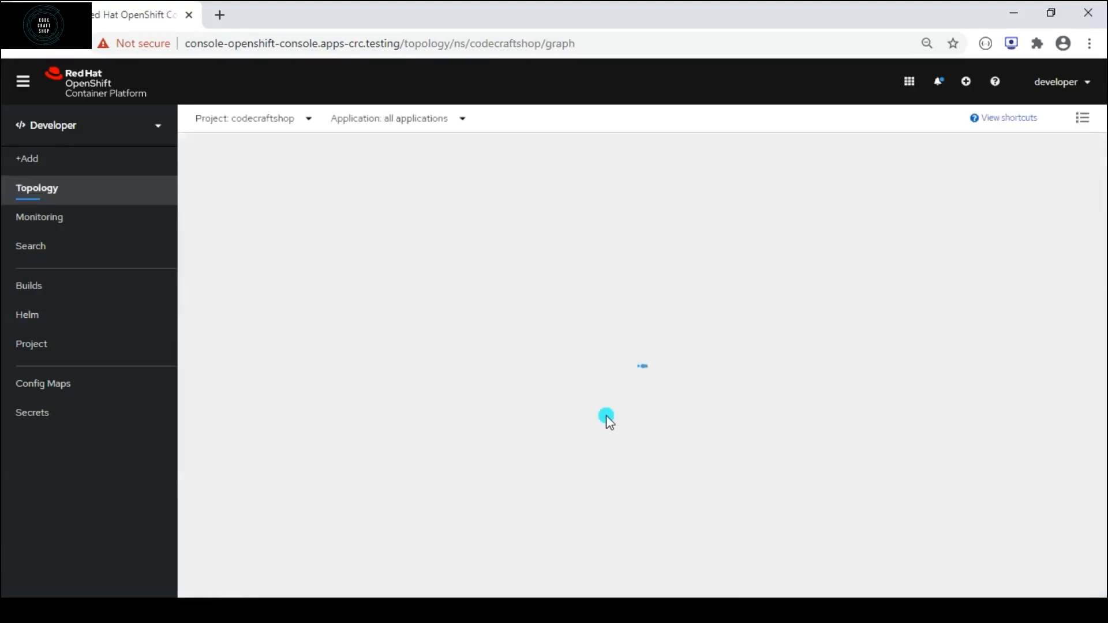
pyautogui.moveTo(679, 355)
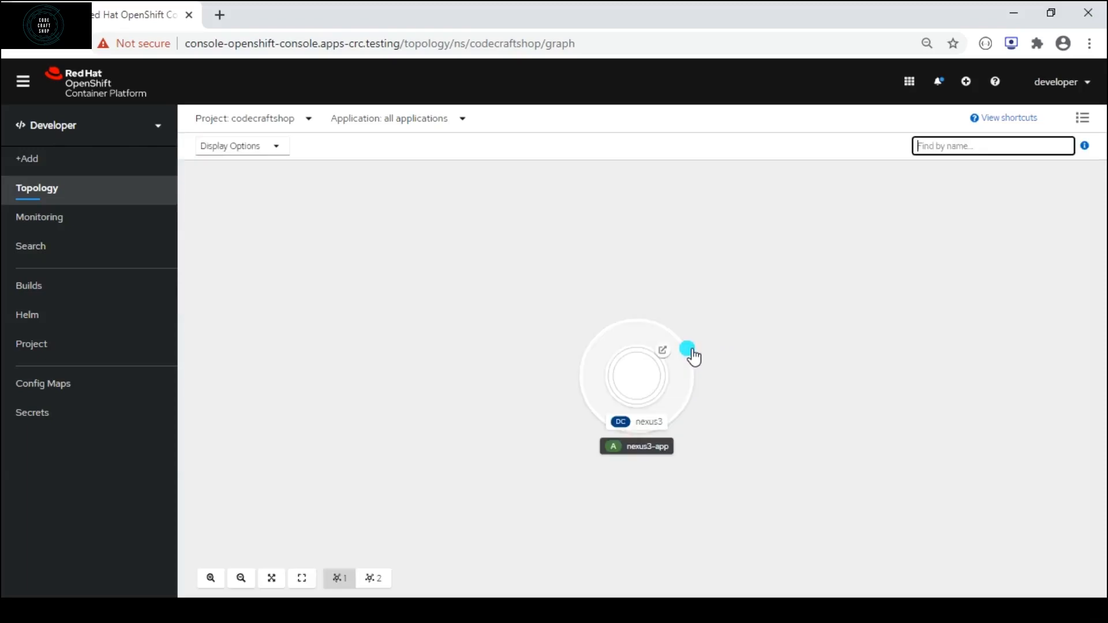
# Step: Inspect the nexus3 node and nexus3-app group to show its pod, service and route
pyautogui.click(635, 374)
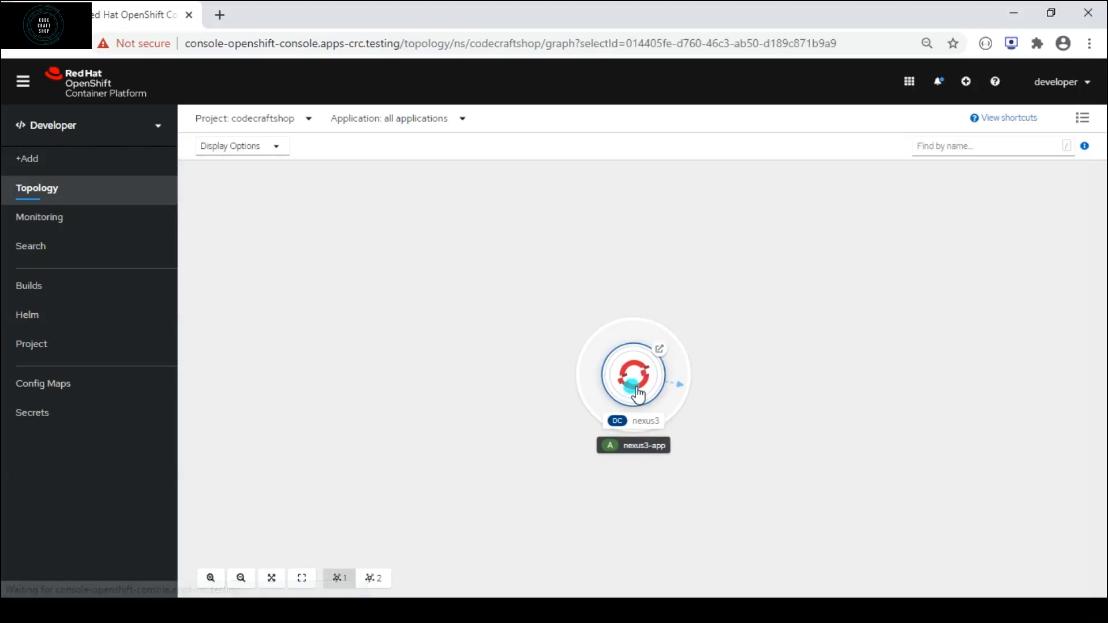
pyautogui.click(632, 374)
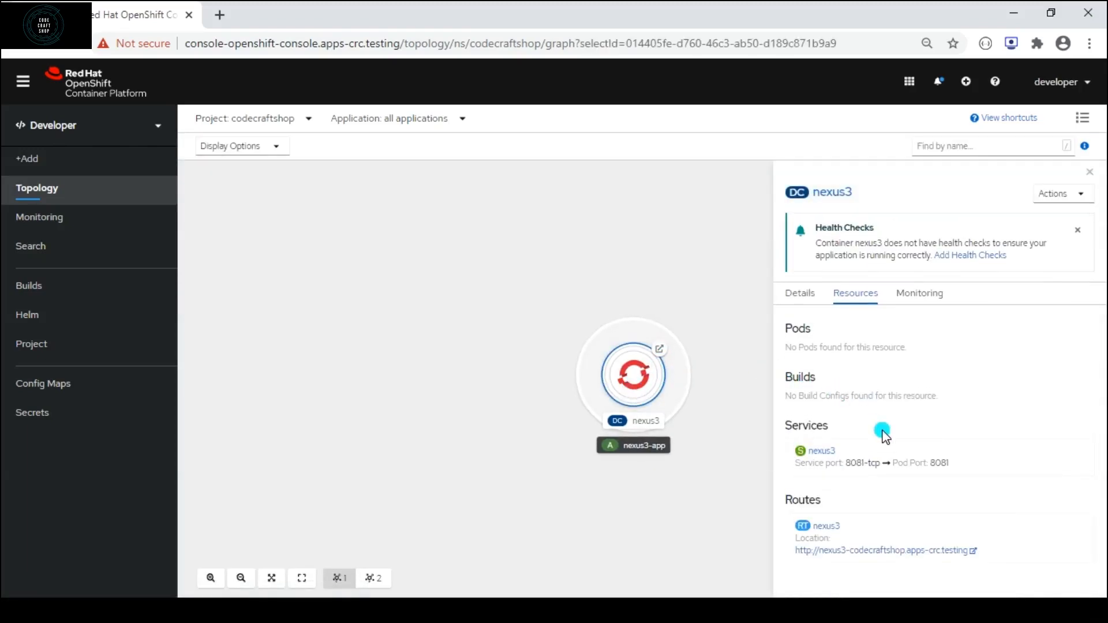
pyautogui.click(632, 375)
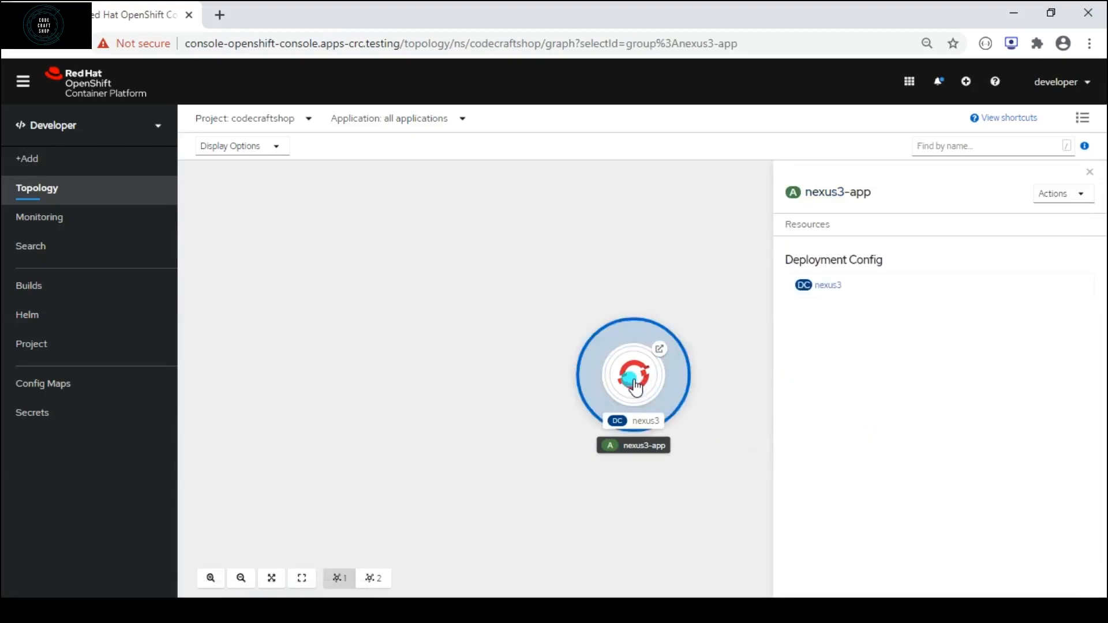
pyautogui.click(633, 375)
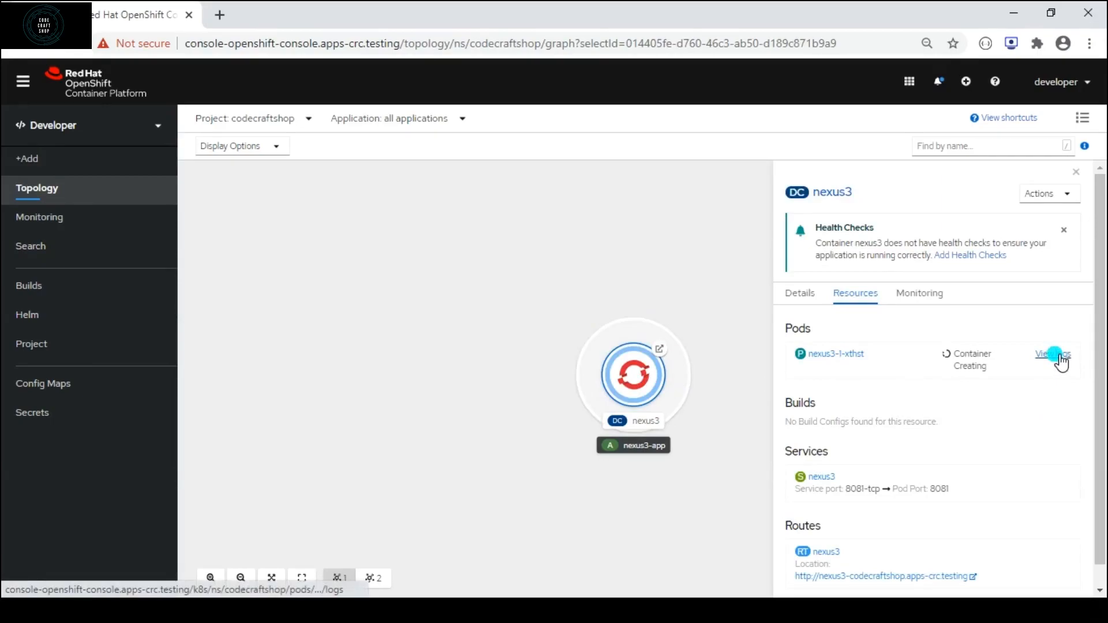
# Step: Open the nexus3-1-xthst pod details and view its Events tab
pyautogui.click(1051, 353)
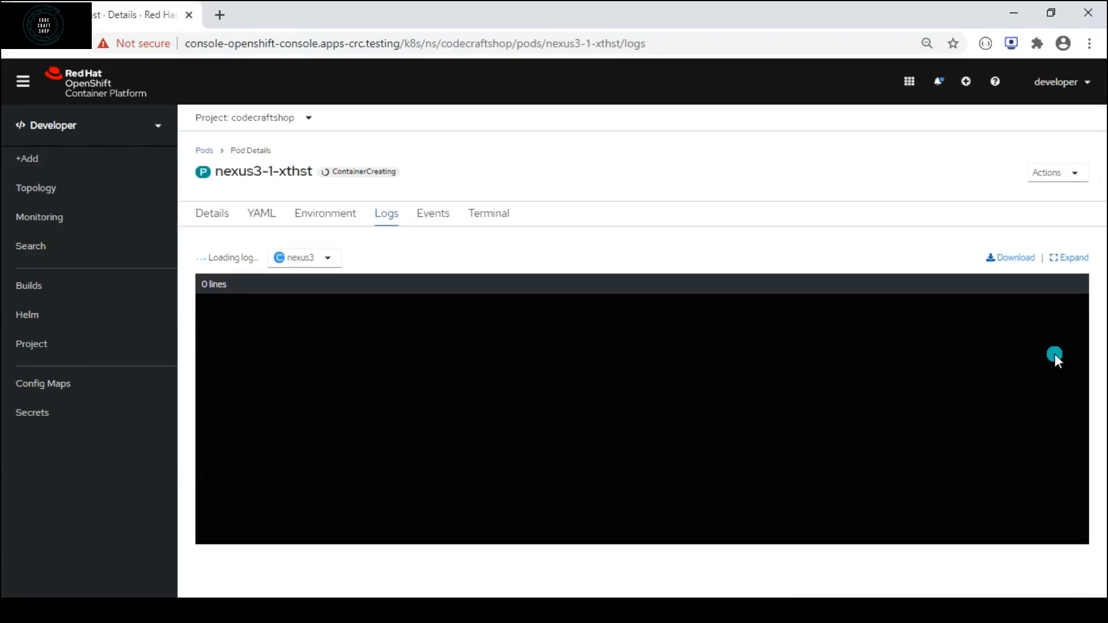
pyautogui.moveTo(774, 384)
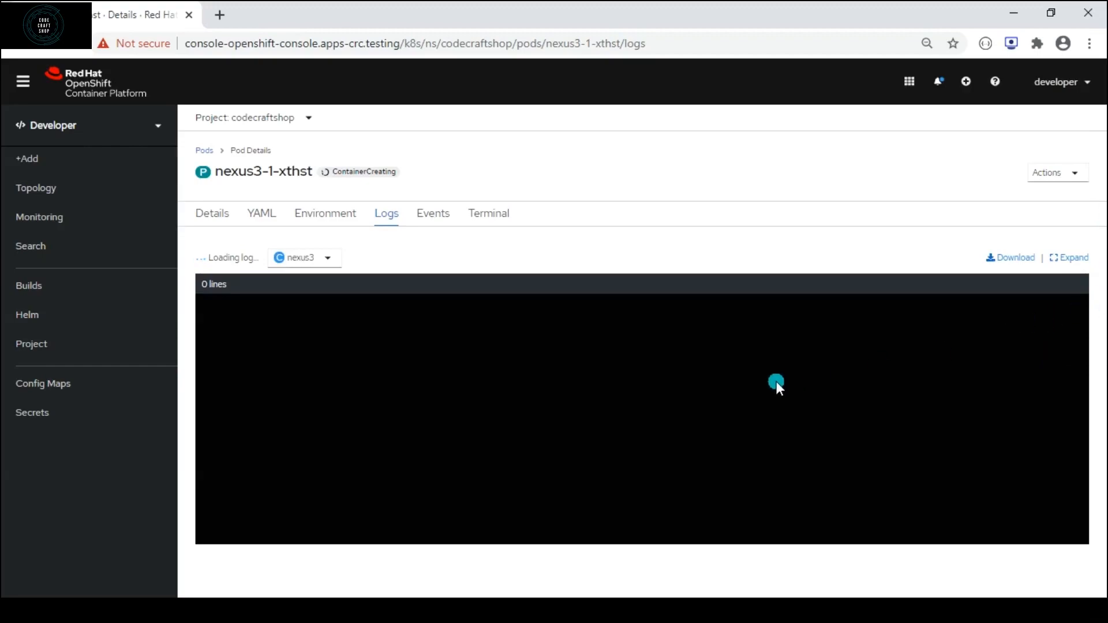
pyautogui.click(432, 213)
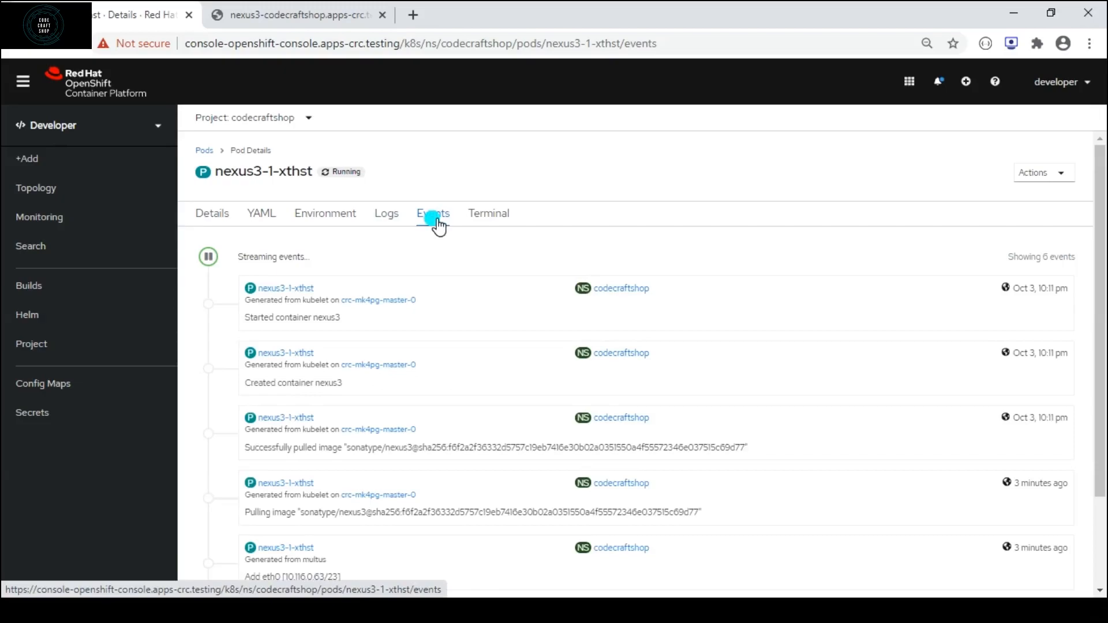
pyautogui.moveTo(387, 213)
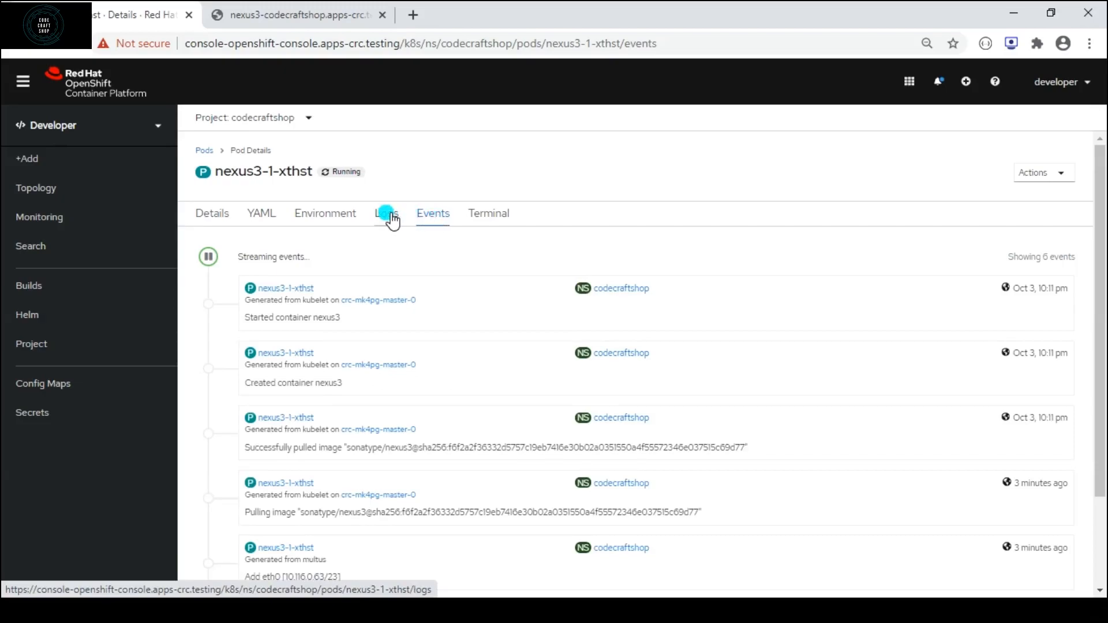
# Step: Show the pod's logs up to the /nexus-data/admin.password line
pyautogui.click(387, 213)
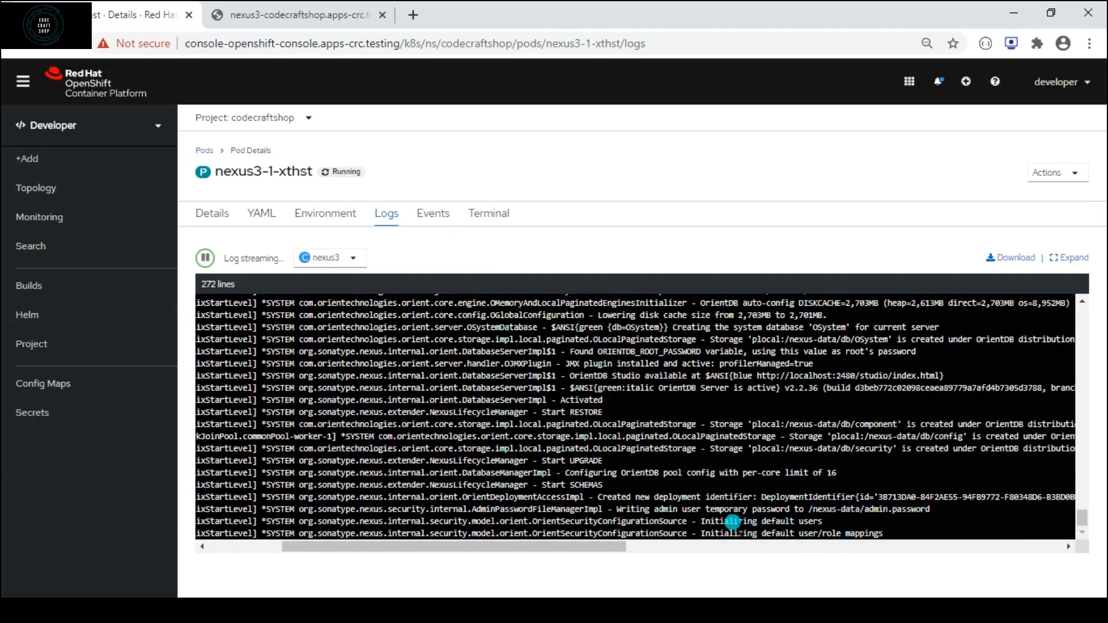
pyautogui.moveTo(711, 523)
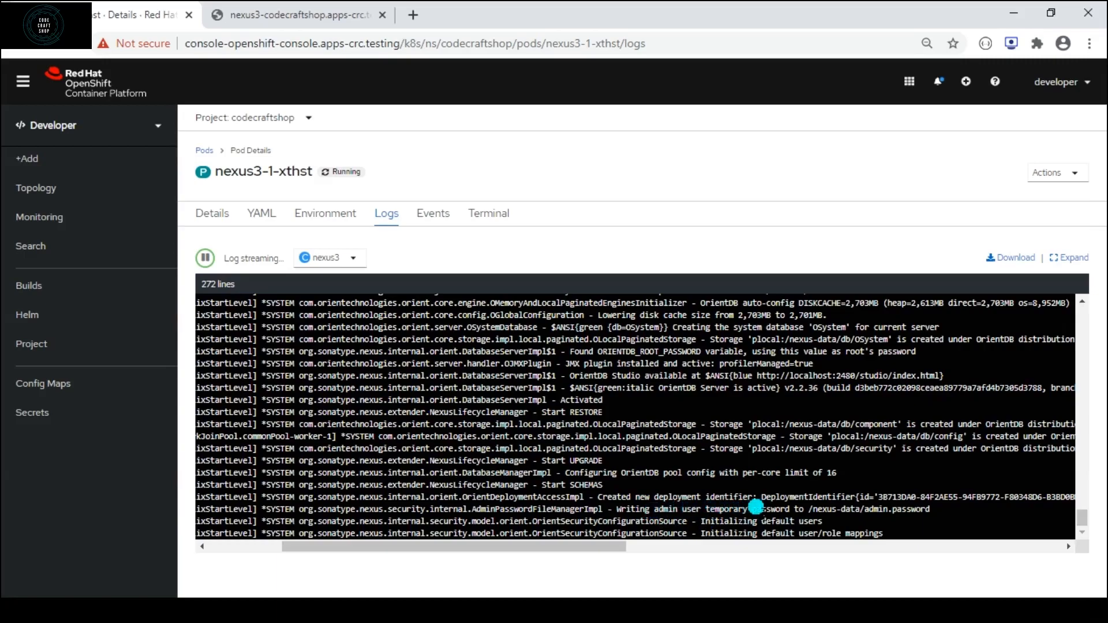
pyautogui.moveTo(802, 507)
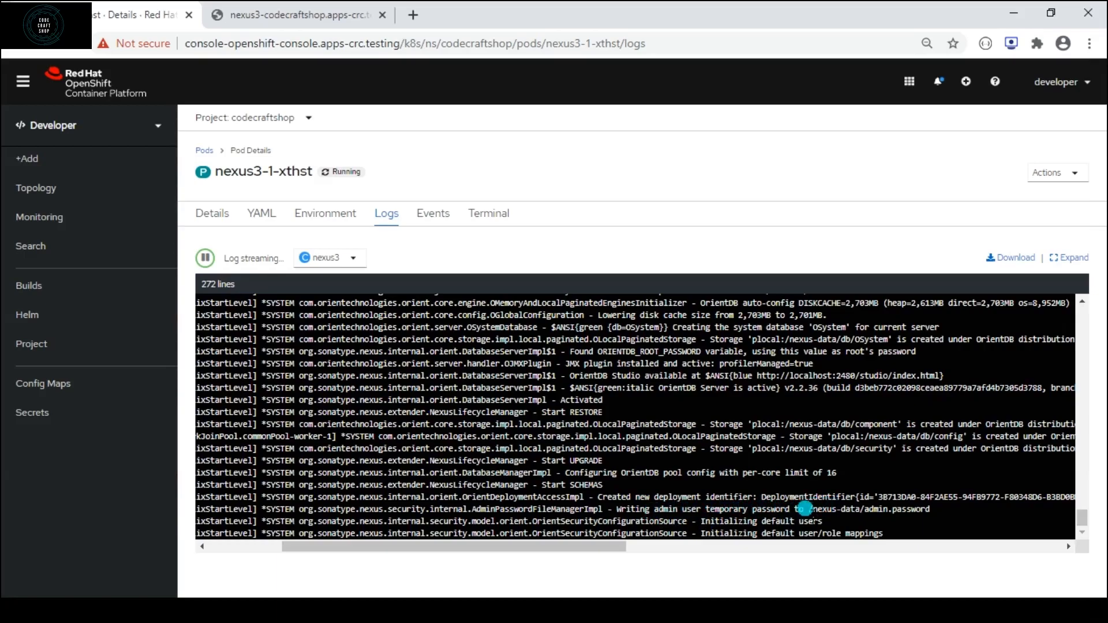
pyautogui.moveTo(950, 514)
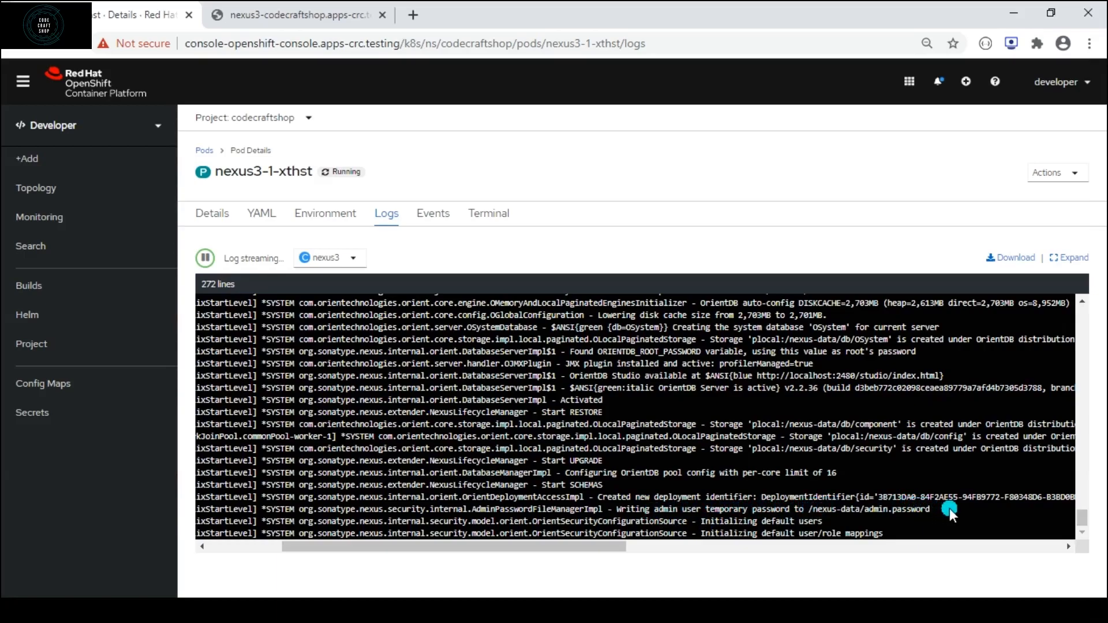
pyautogui.moveTo(832, 519)
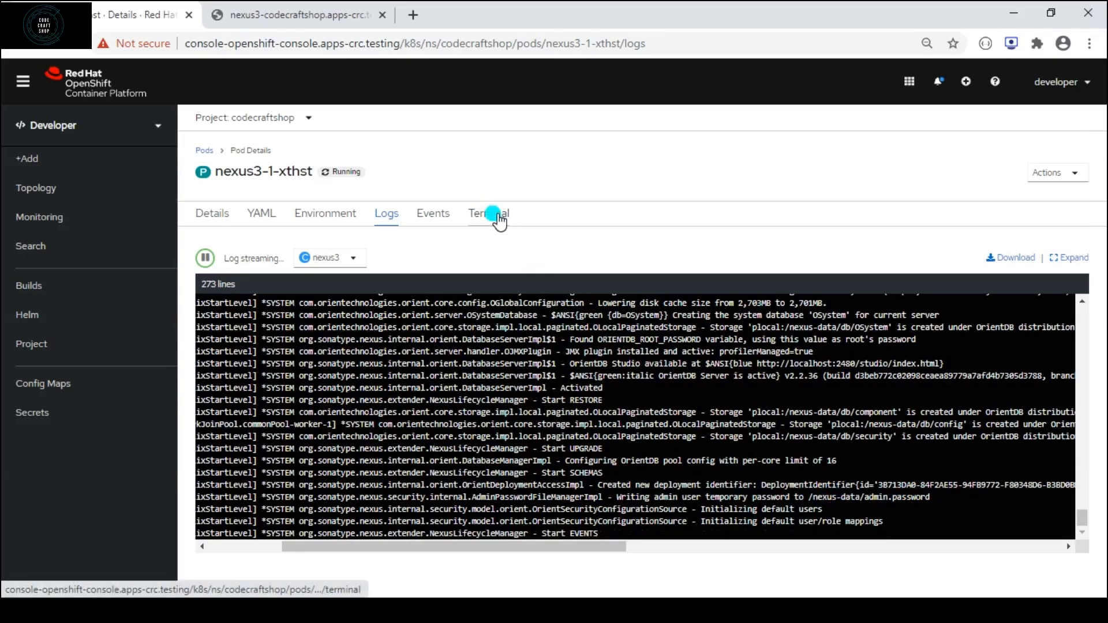
# Step: Open the pod's terminal and change into the /nexus-data directory
pyautogui.click(488, 213)
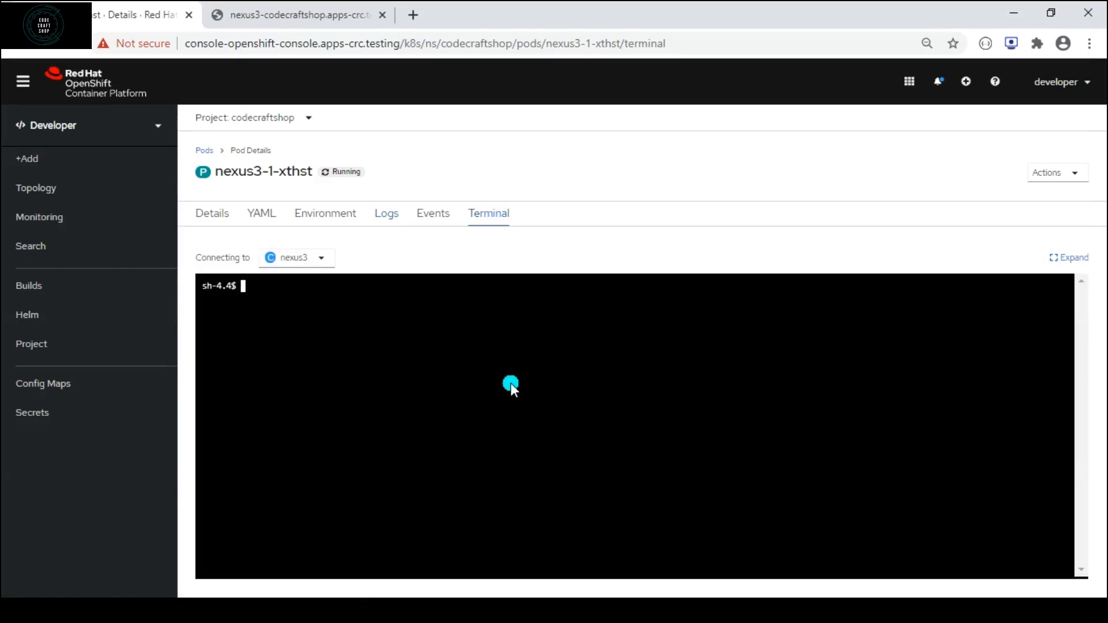
pyautogui.write('cd /')
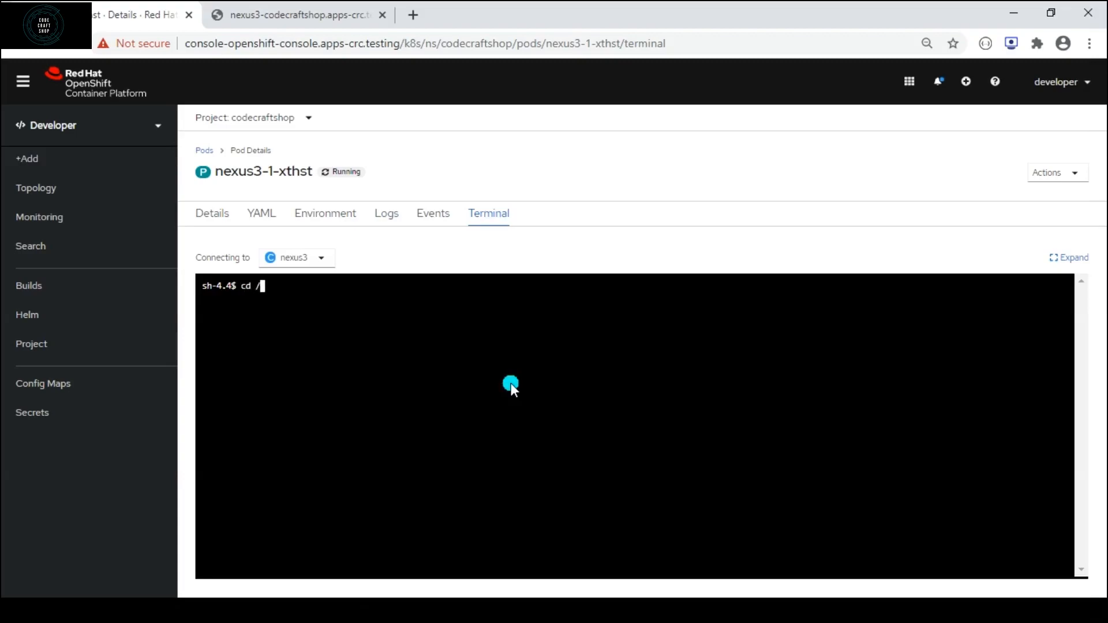
pyautogui.write('nexus')
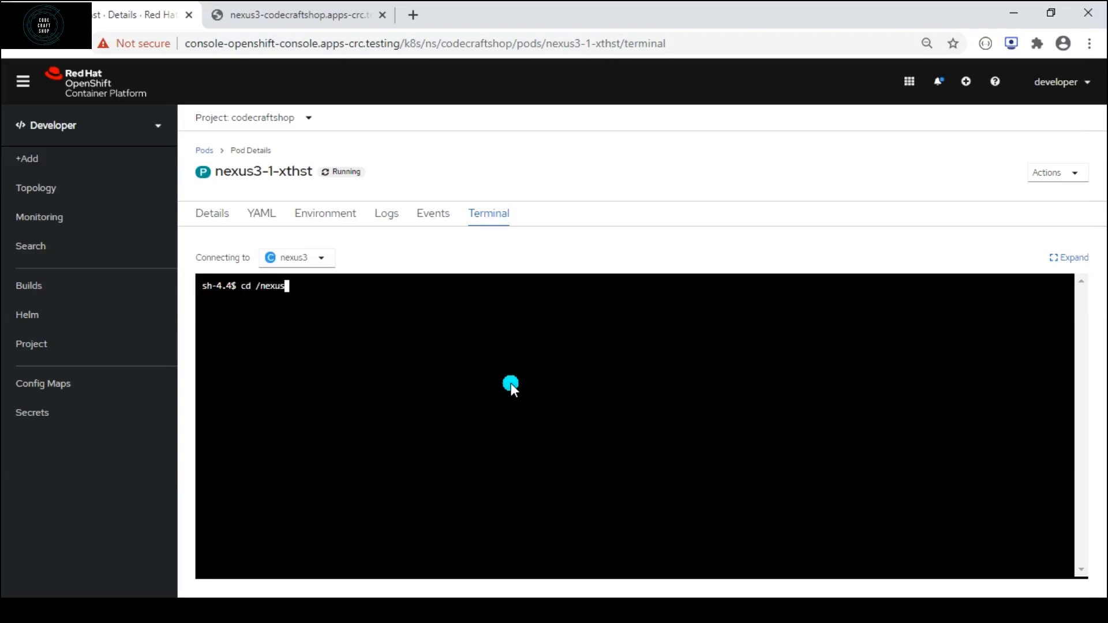
pyautogui.press('Return')
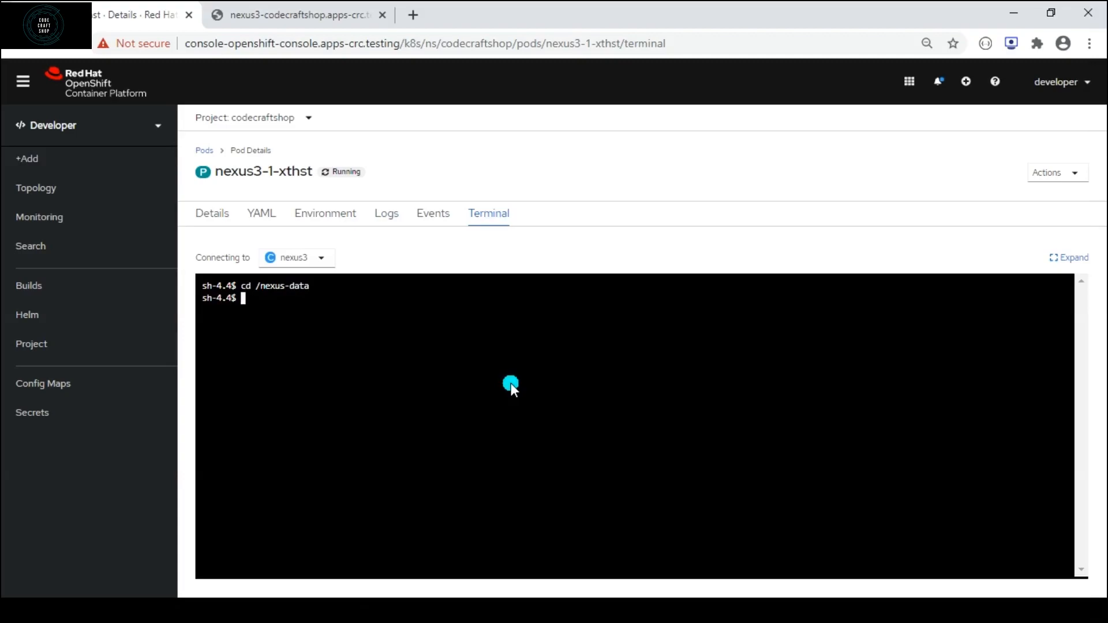
# Step: Open admin.password in vi, copy the password, and quit with :wq!
pyautogui.write('vi')
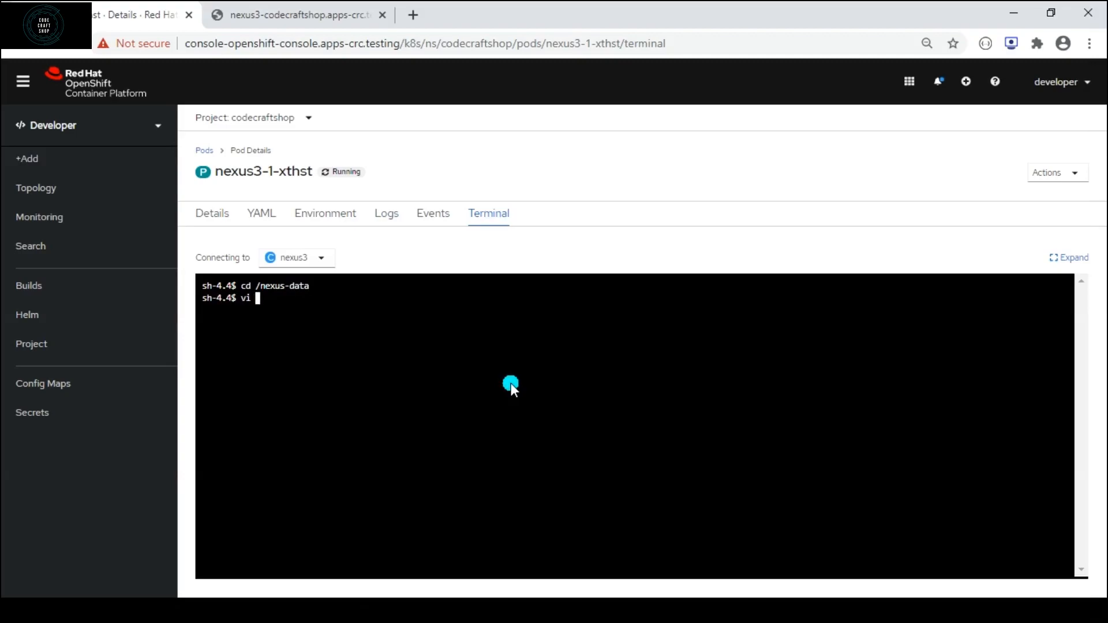
pyautogui.write('admin.passo')
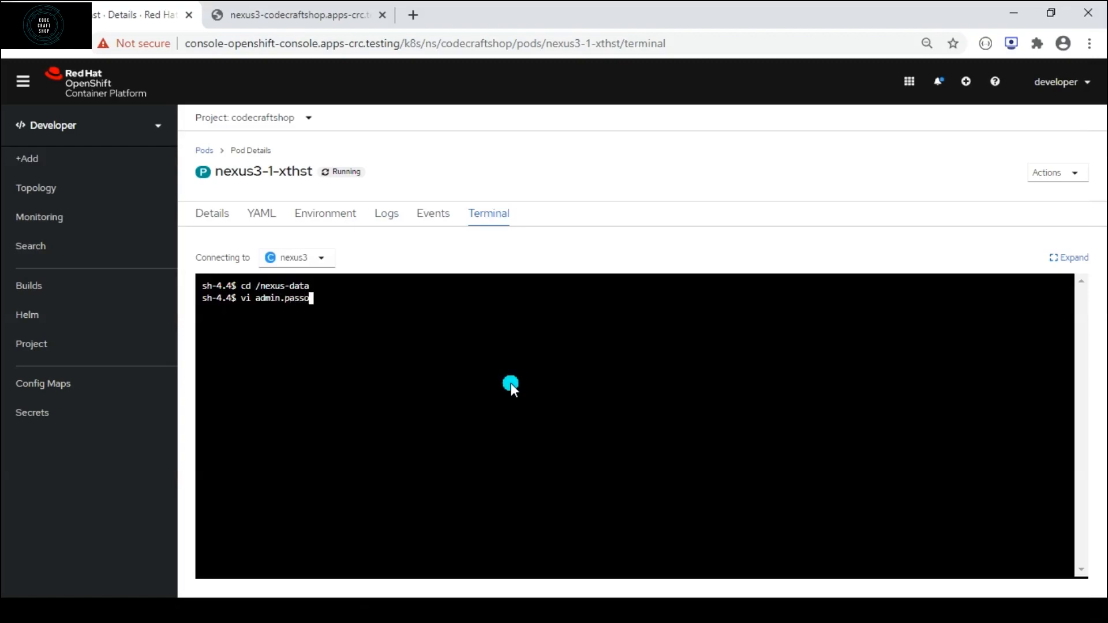
pyautogui.write('word')
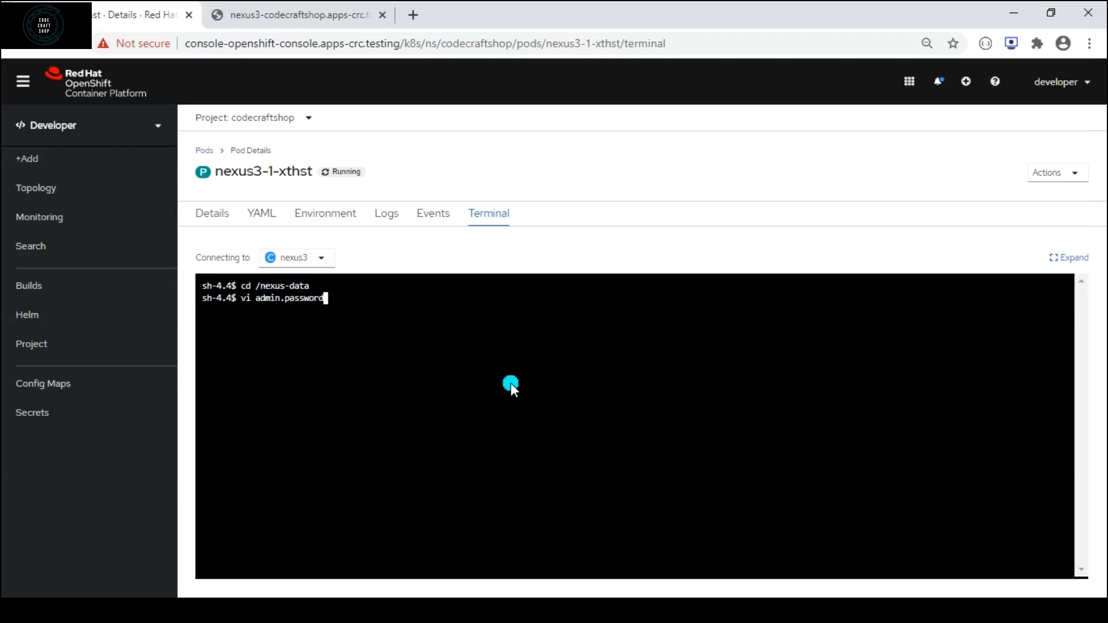
pyautogui.press('Return')
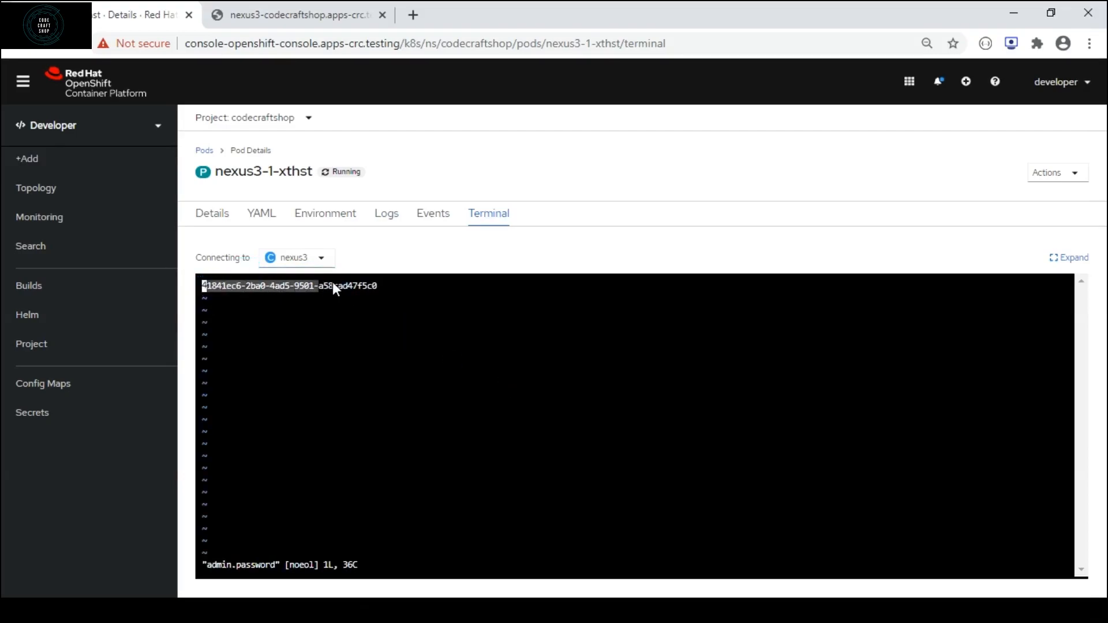
pyautogui.moveTo(373, 295)
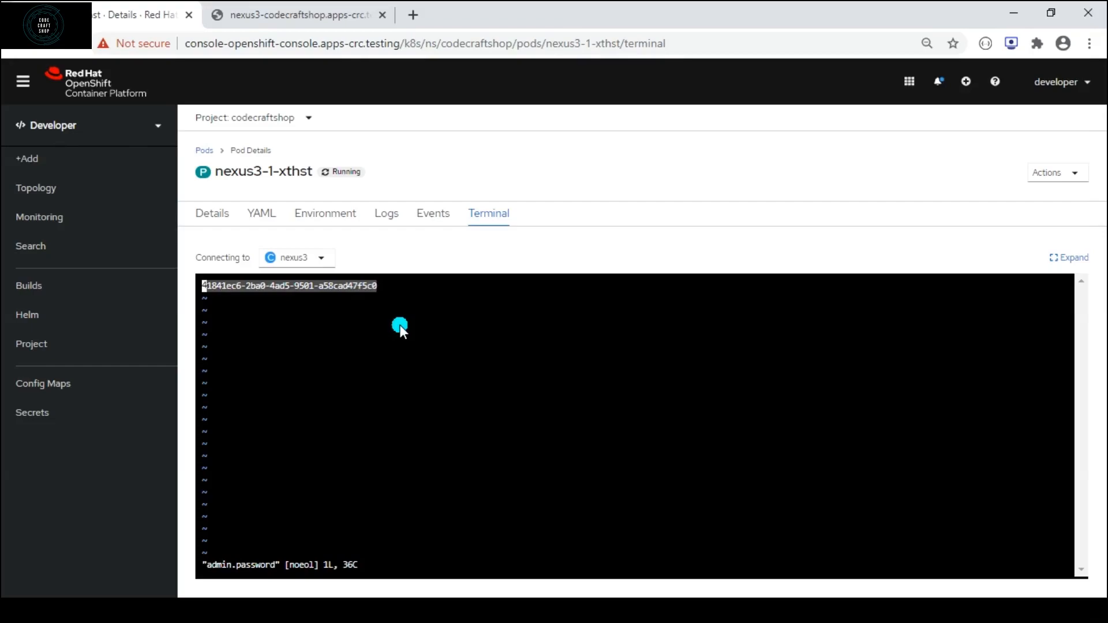
pyautogui.write(':wq!')
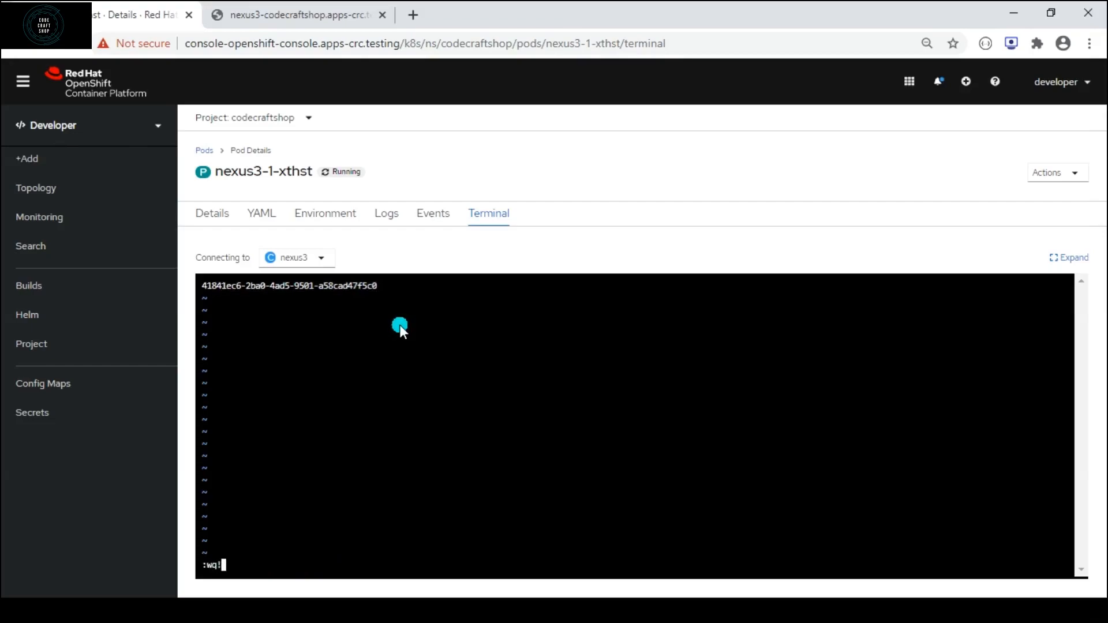
pyautogui.press('Return')
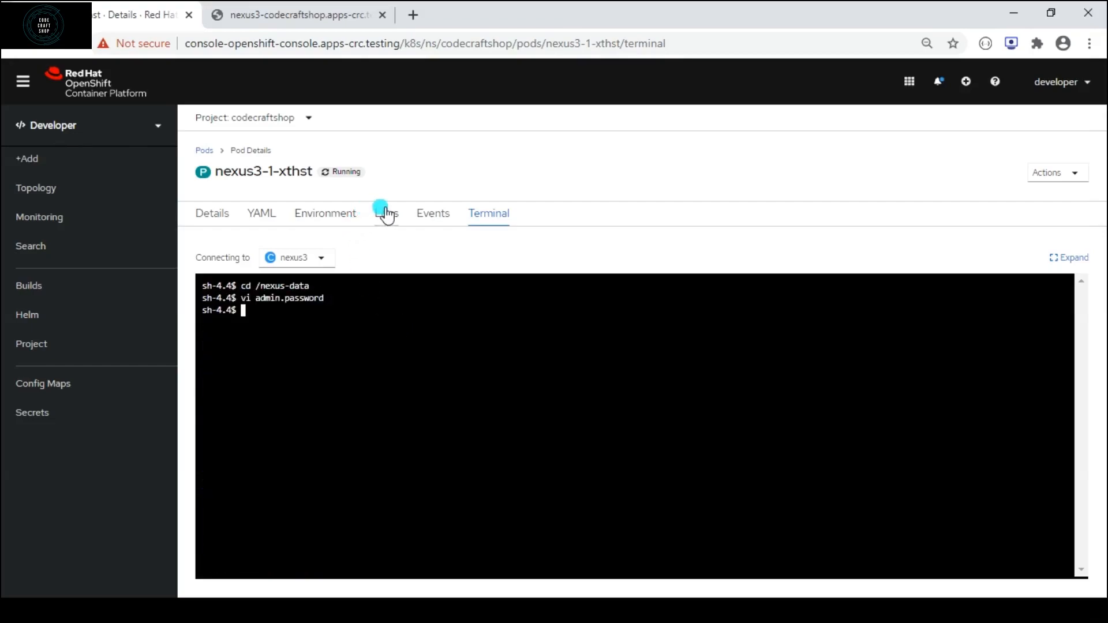
# Step: View the pod logs showing 'Started Sonatype Nexus OSS 3.28.0-01'
pyautogui.click(387, 213)
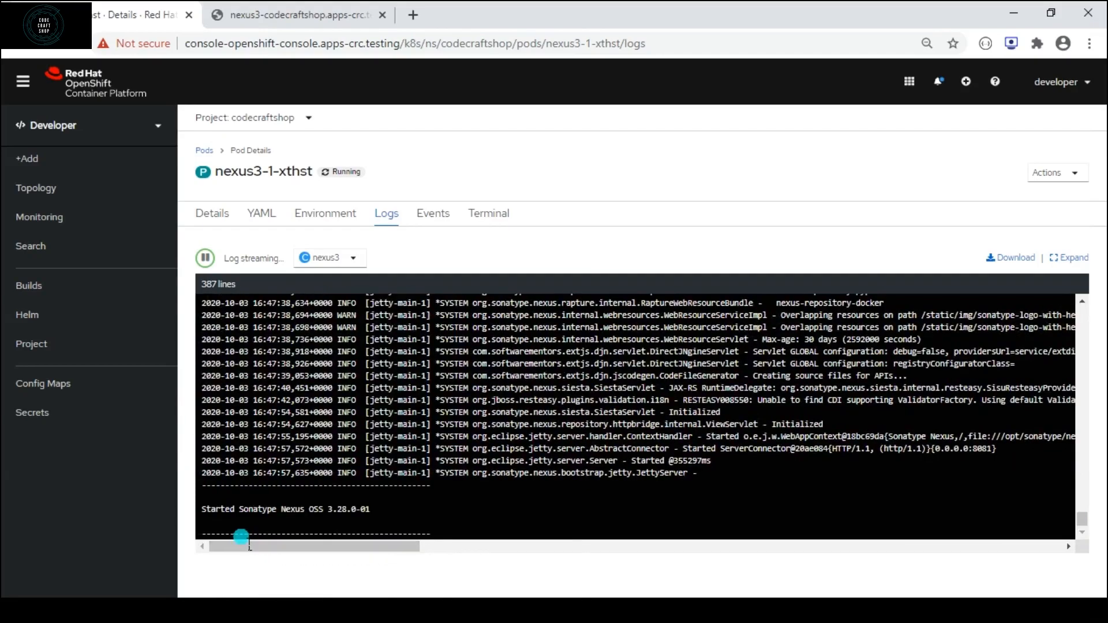
pyautogui.moveTo(345, 524)
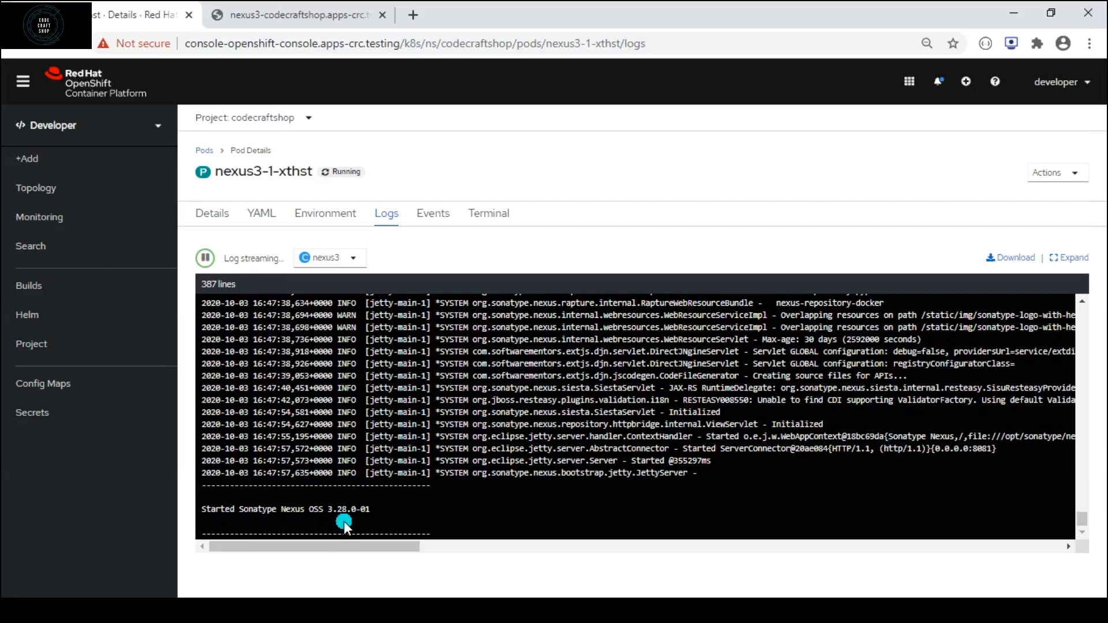
# Step: Switch to the nexus3-codecraftshop route's browser tab
pyautogui.click(296, 15)
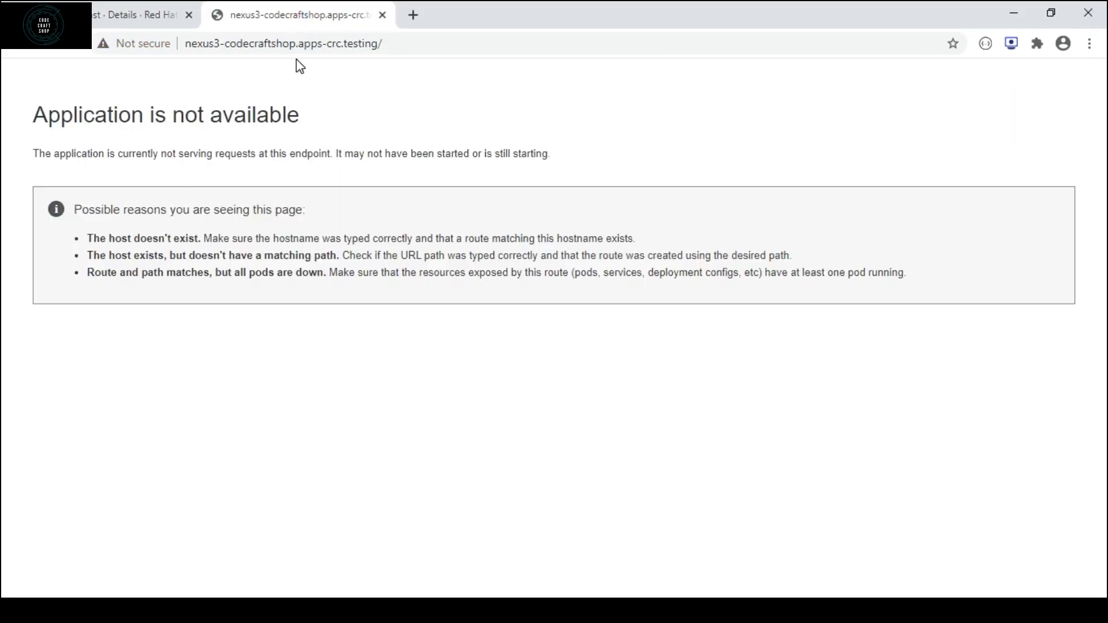
pyautogui.moveTo(76, 61)
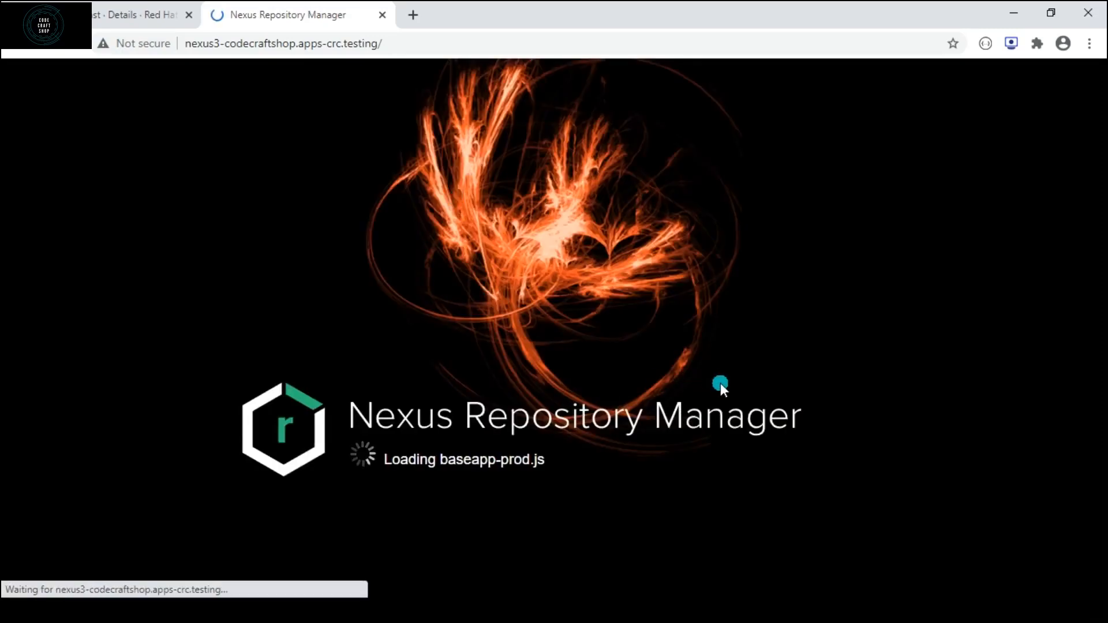
pyautogui.moveTo(748, 409)
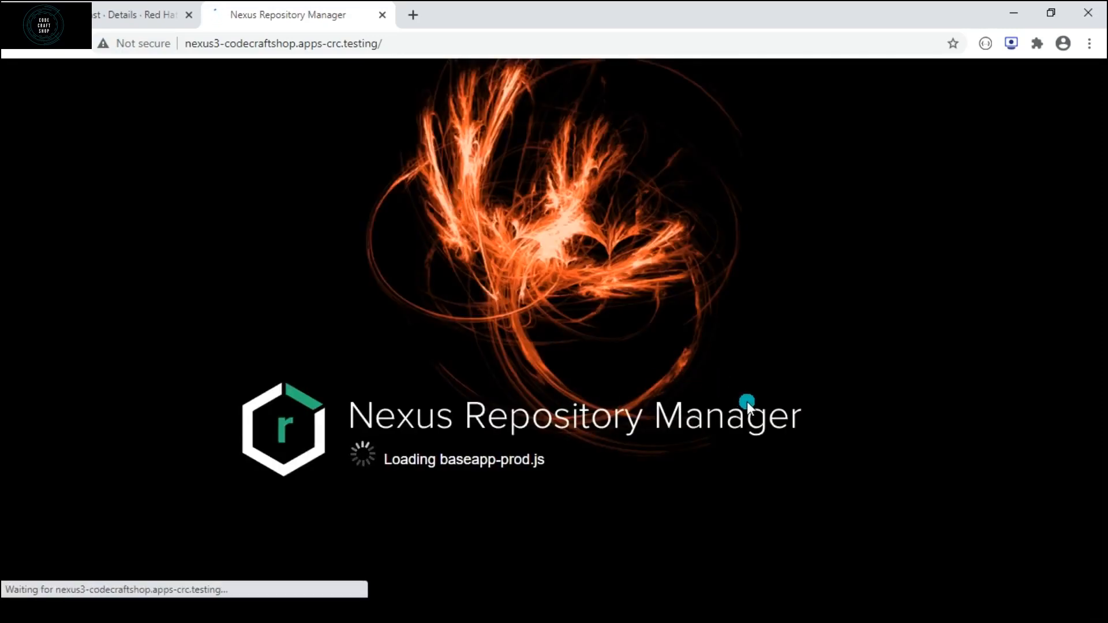
pyautogui.moveTo(761, 494)
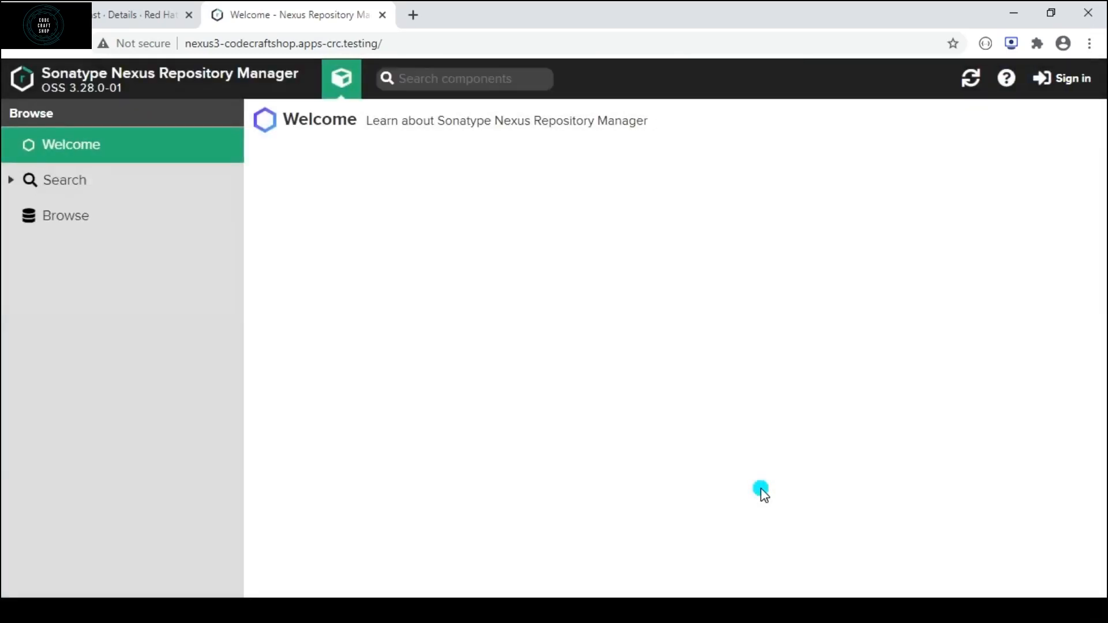
# Step: Sign in to Nexus as admin, pasting the copied initial password
pyautogui.click(1067, 78)
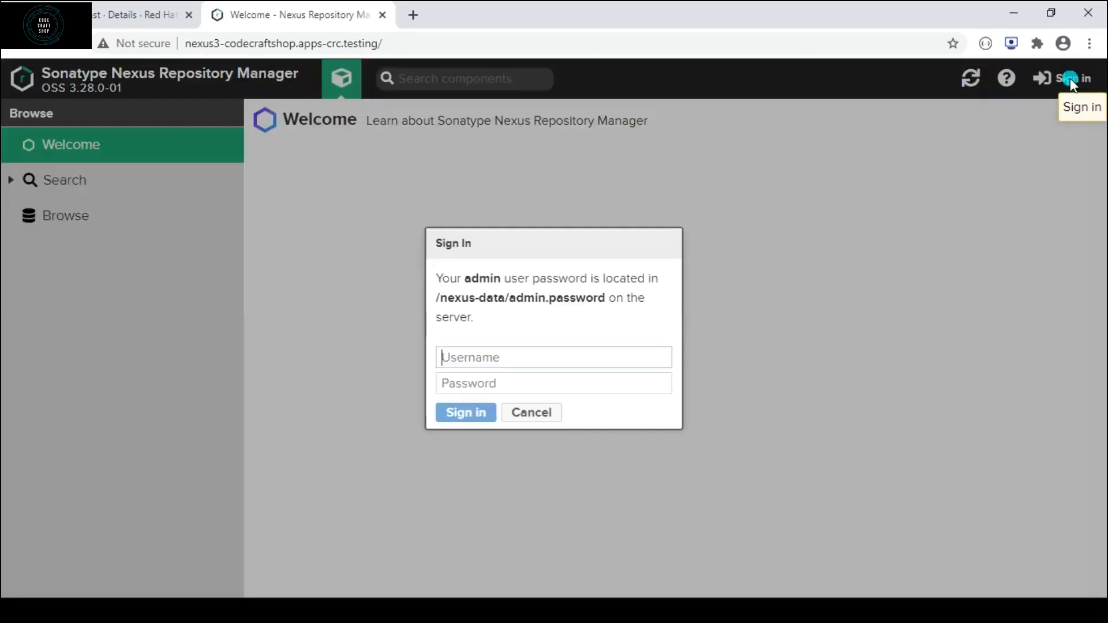
pyautogui.write('a')
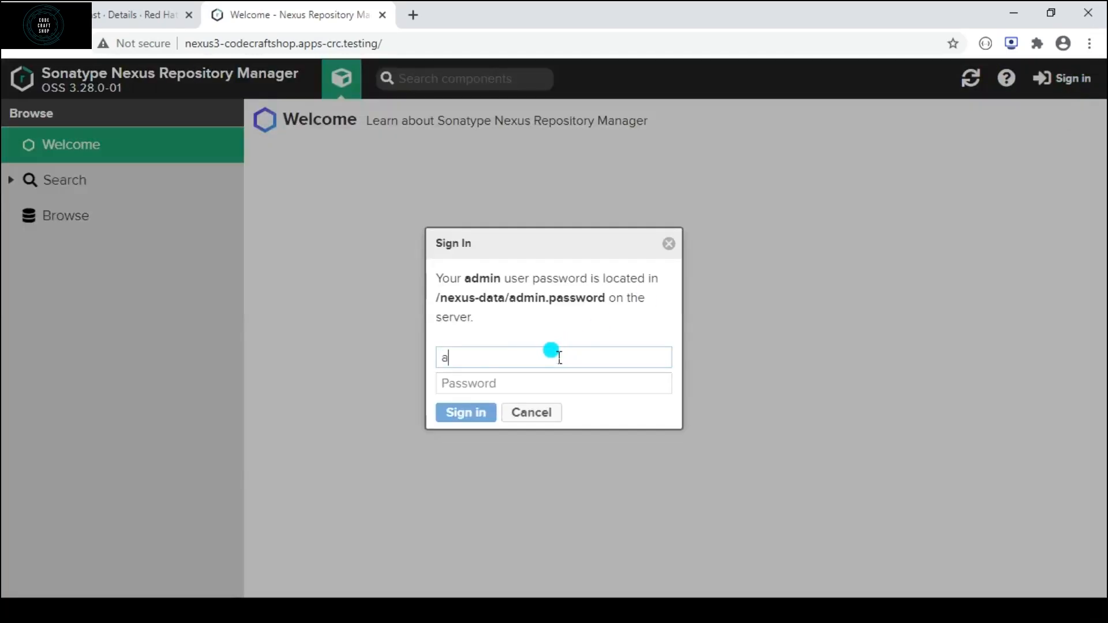
pyautogui.write('dmin')
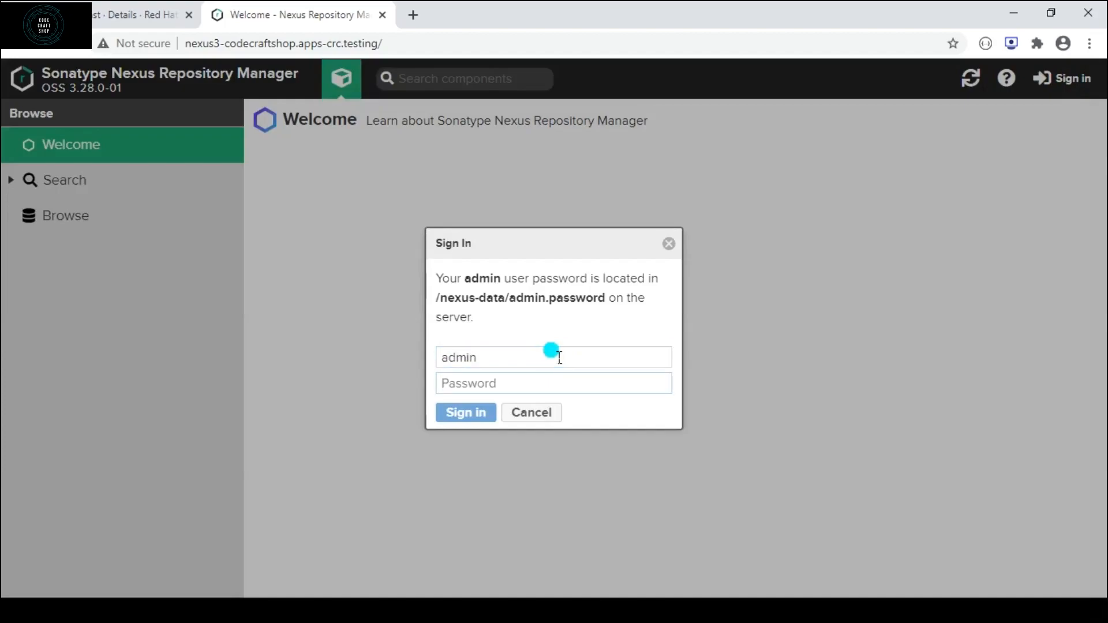
pyautogui.rightClick(540, 368)
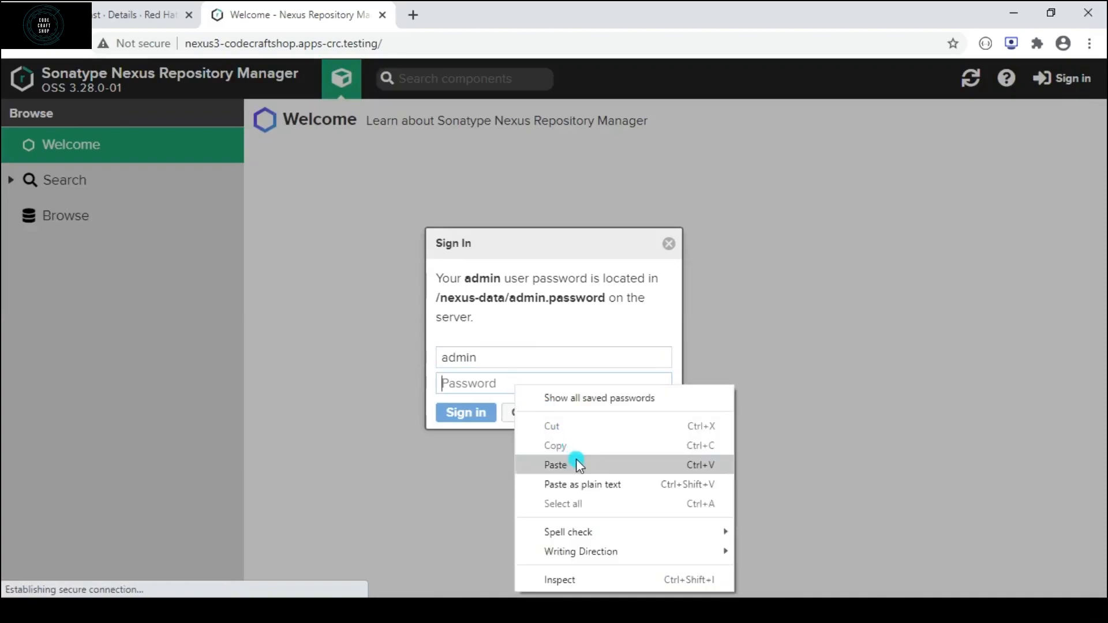
pyautogui.click(556, 465)
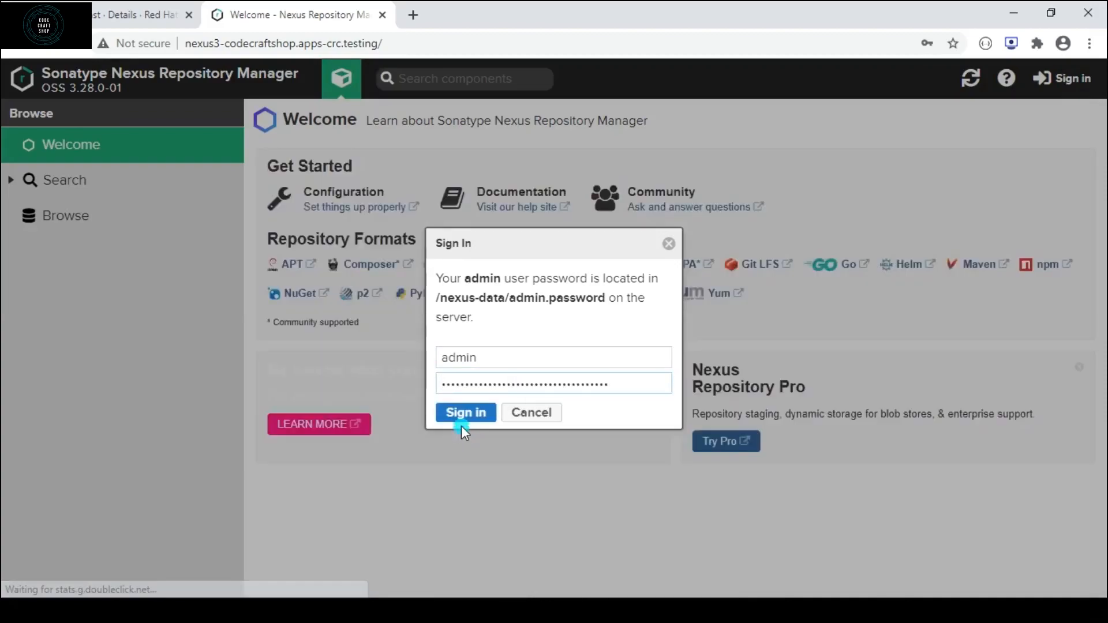
pyautogui.click(465, 412)
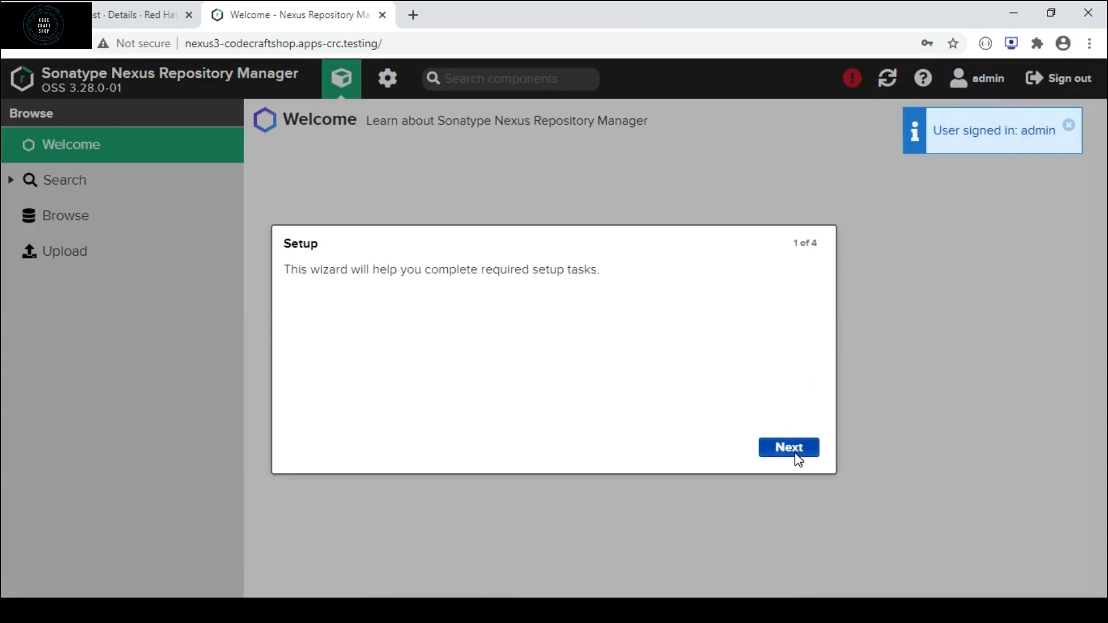
# Step: Enter and confirm a new admin password in the setup wizard
pyautogui.click(788, 447)
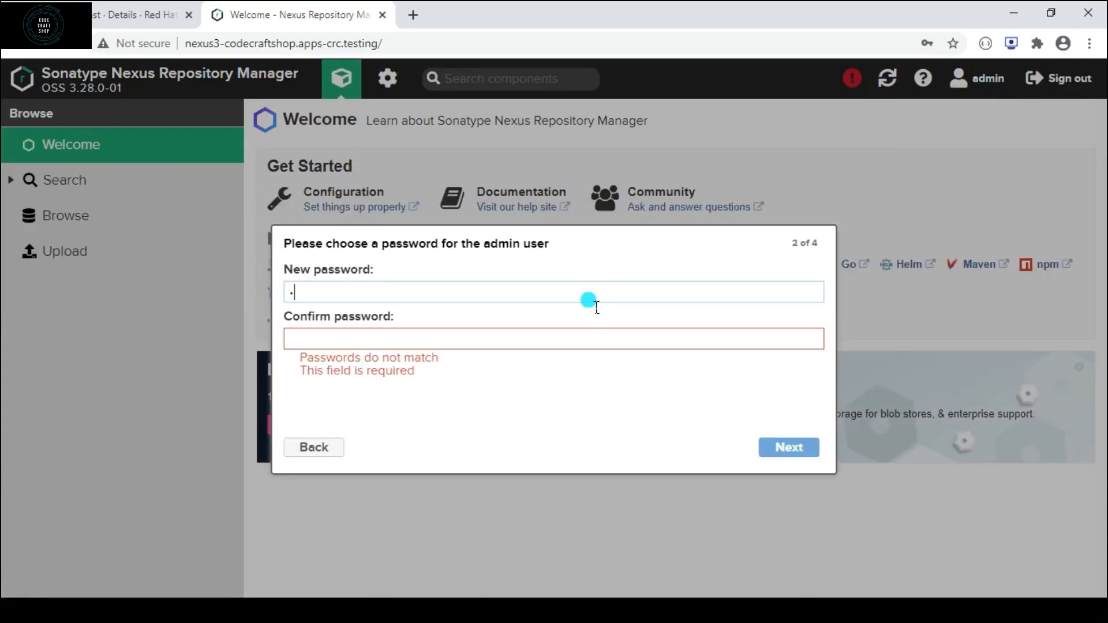
pyautogui.write('password')
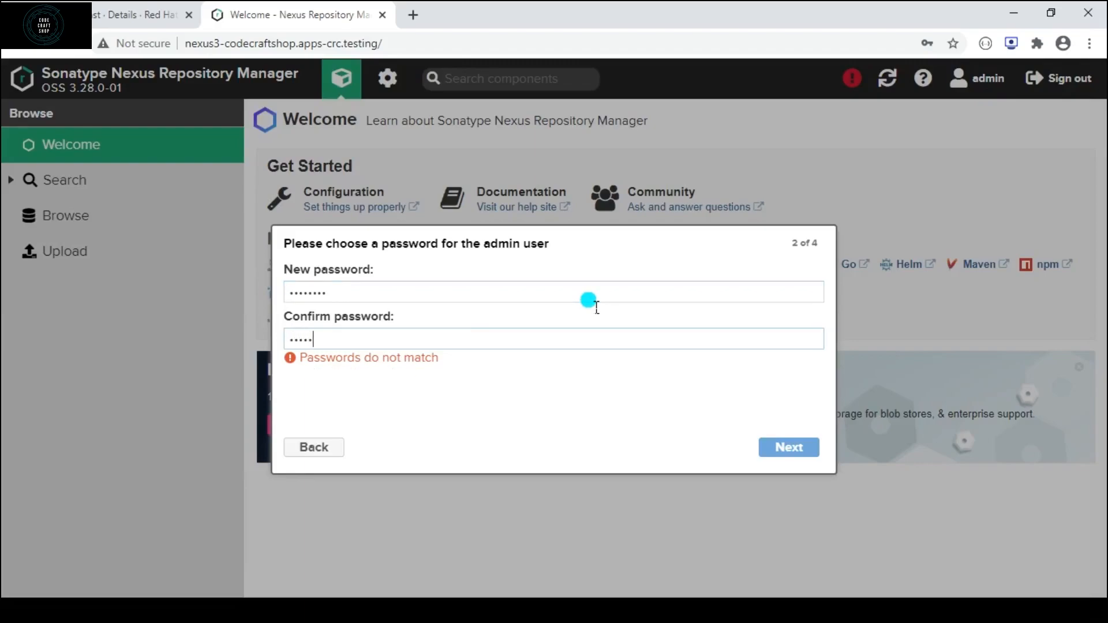
pyautogui.write('••••')
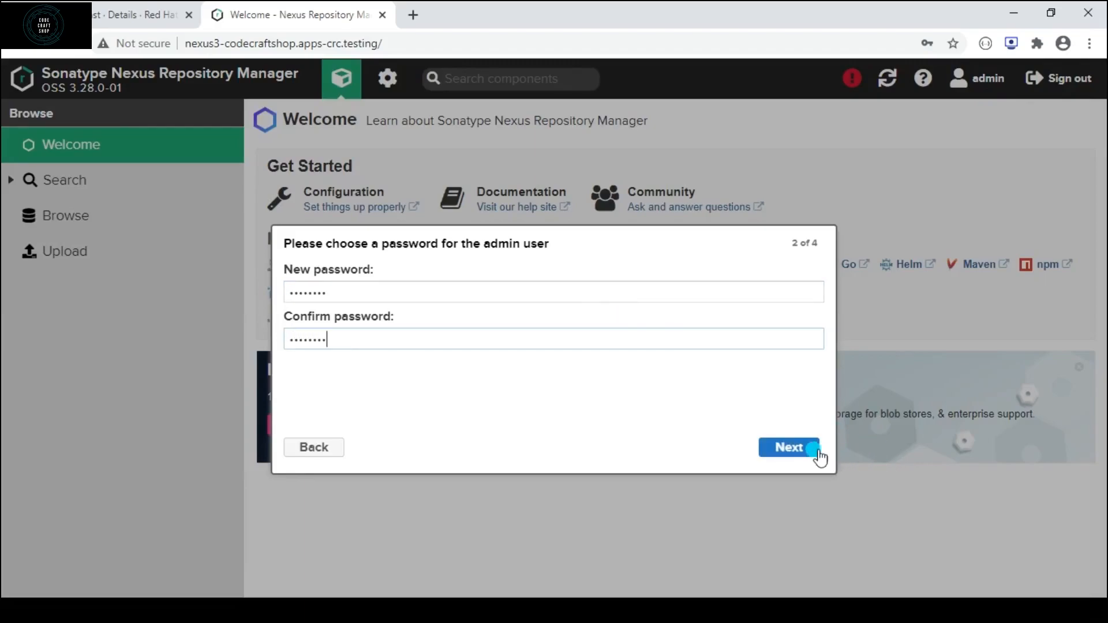
pyautogui.click(789, 447)
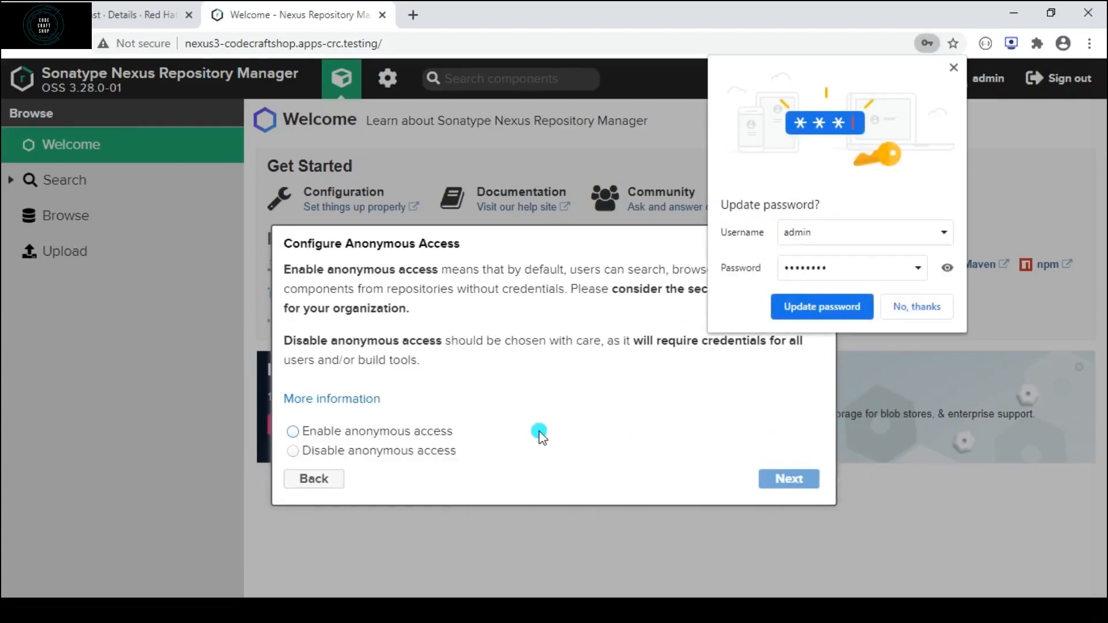
# Step: Enable anonymous access and finish the setup wizard
pyautogui.click(293, 431)
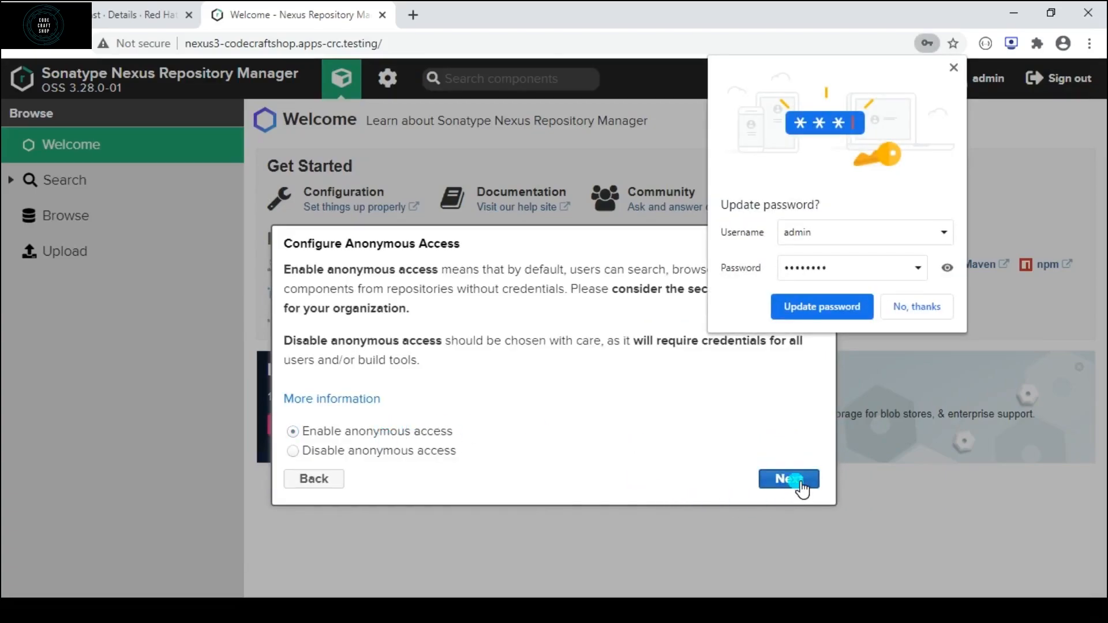
pyautogui.click(788, 479)
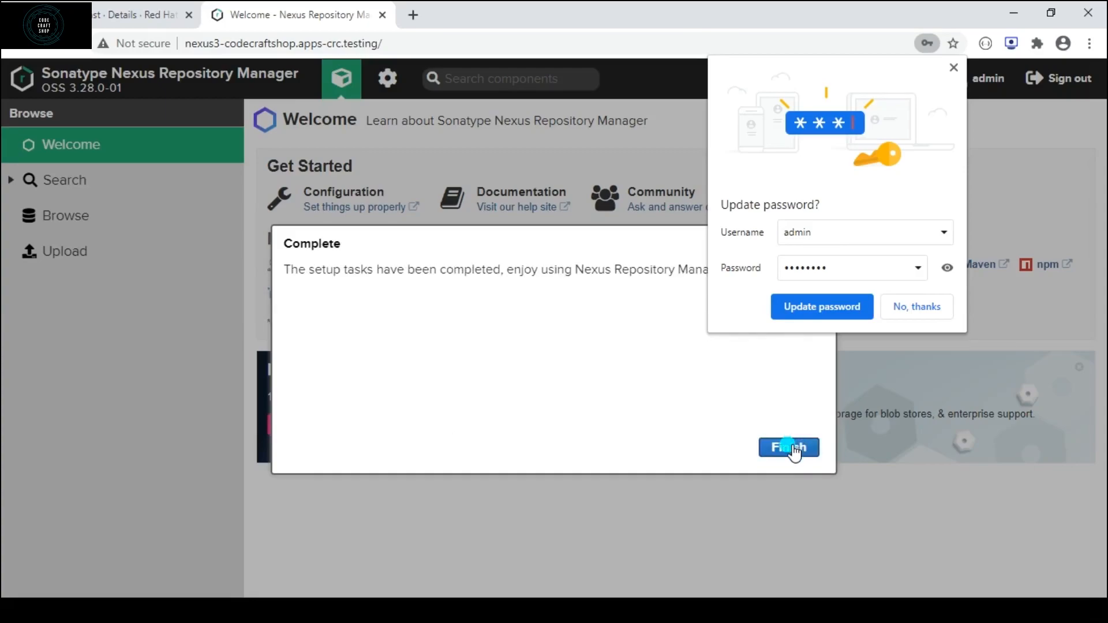
pyautogui.click(787, 447)
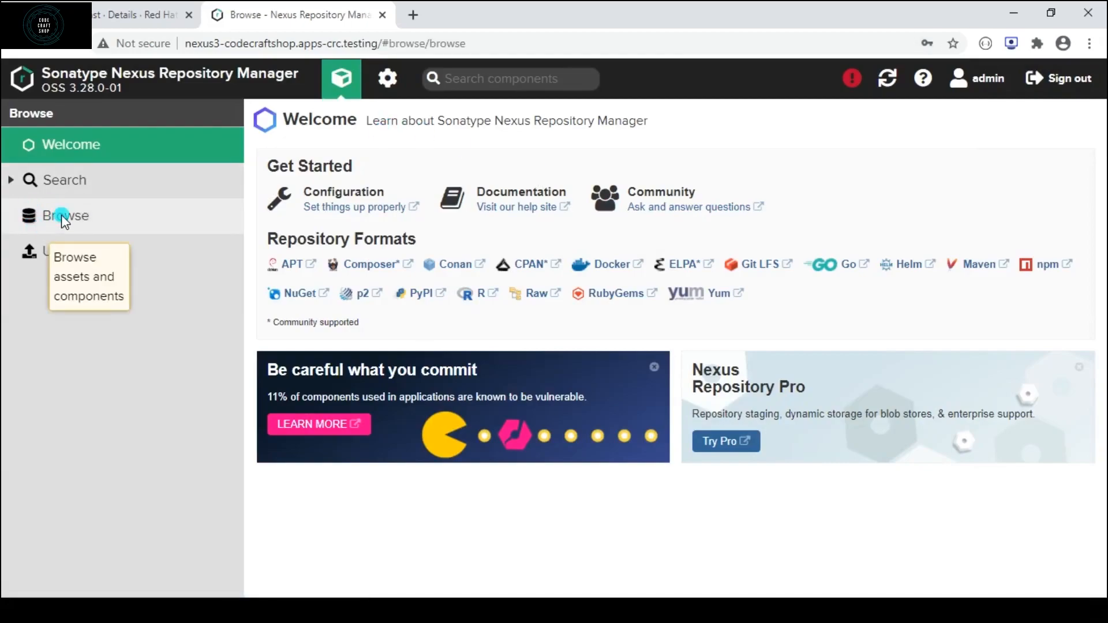
# Step: Open Browse to list maven-central, maven-public, nuget-group and nuget.org-proxy repositories
pyautogui.click(65, 215)
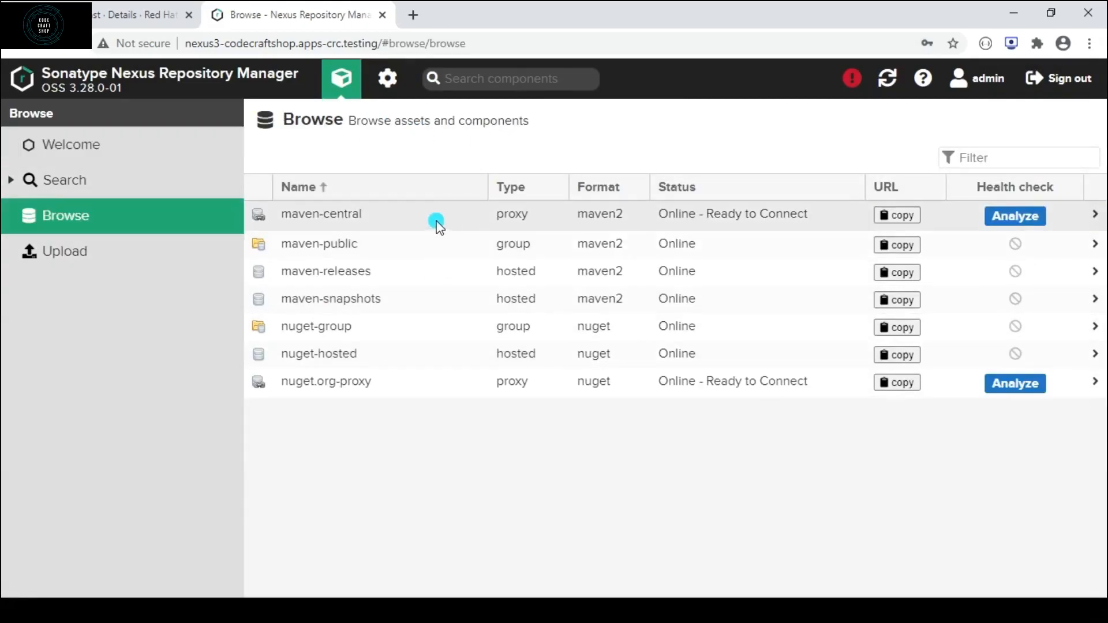
pyautogui.moveTo(380, 205)
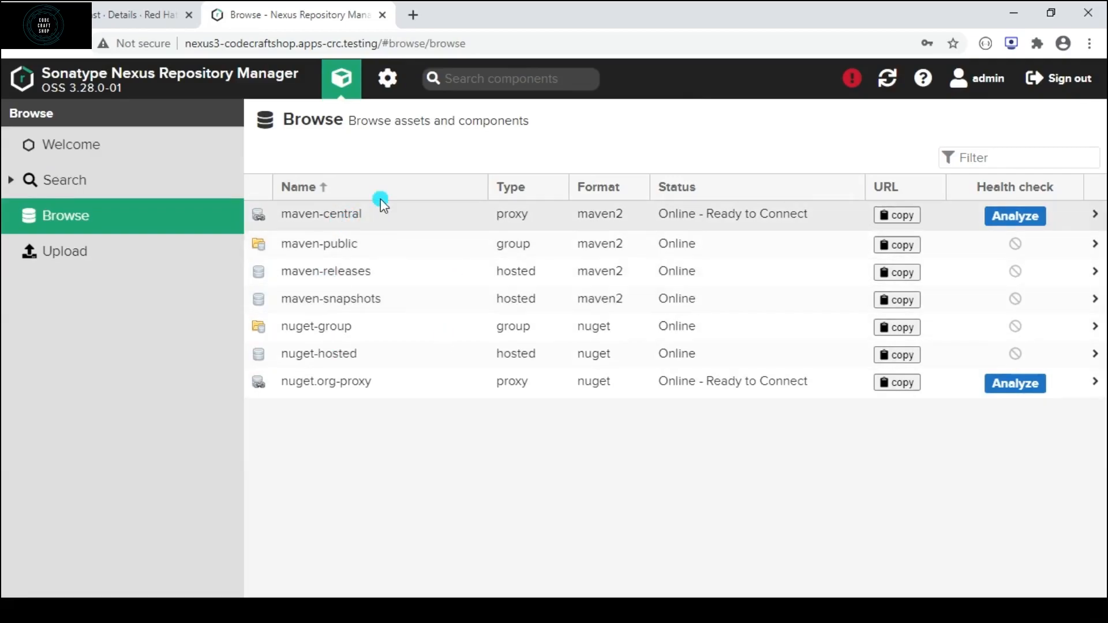
pyautogui.moveTo(313, 270)
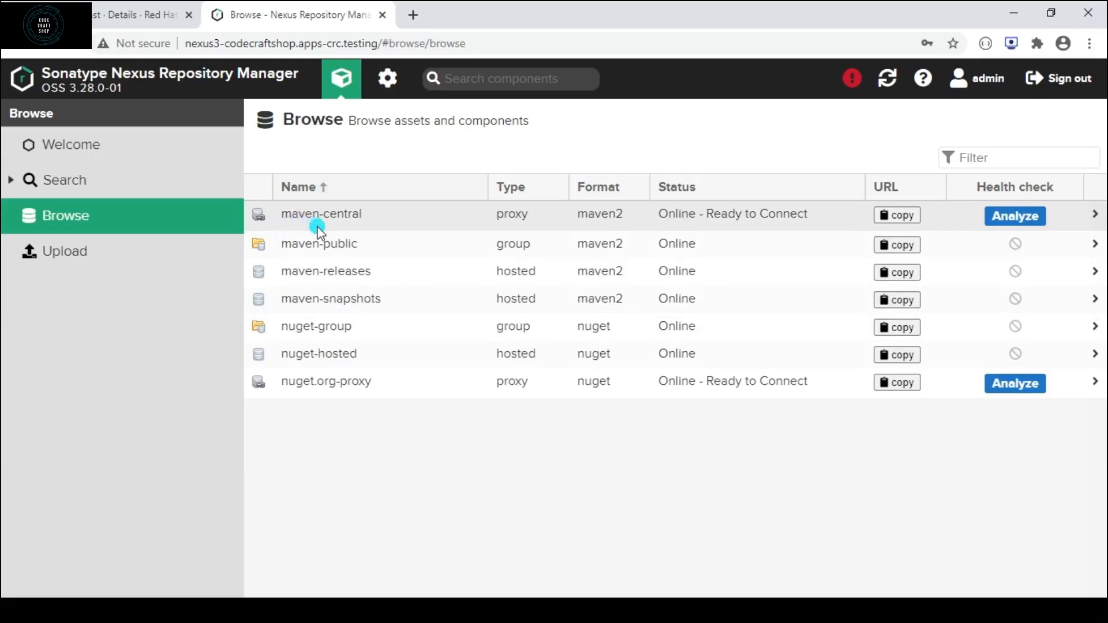
pyautogui.moveTo(394, 239)
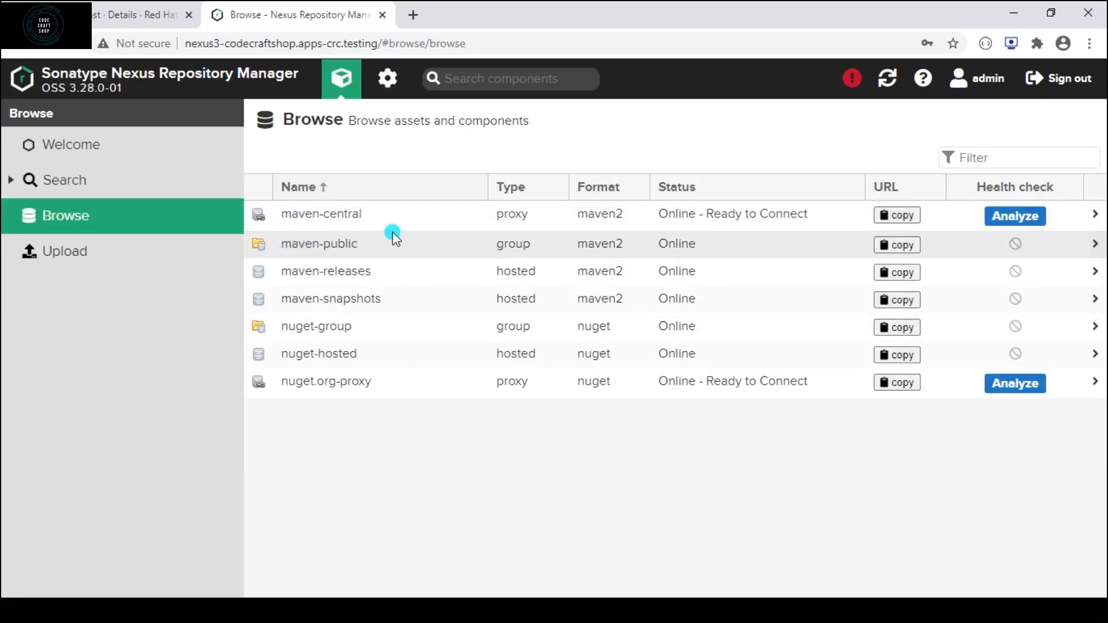